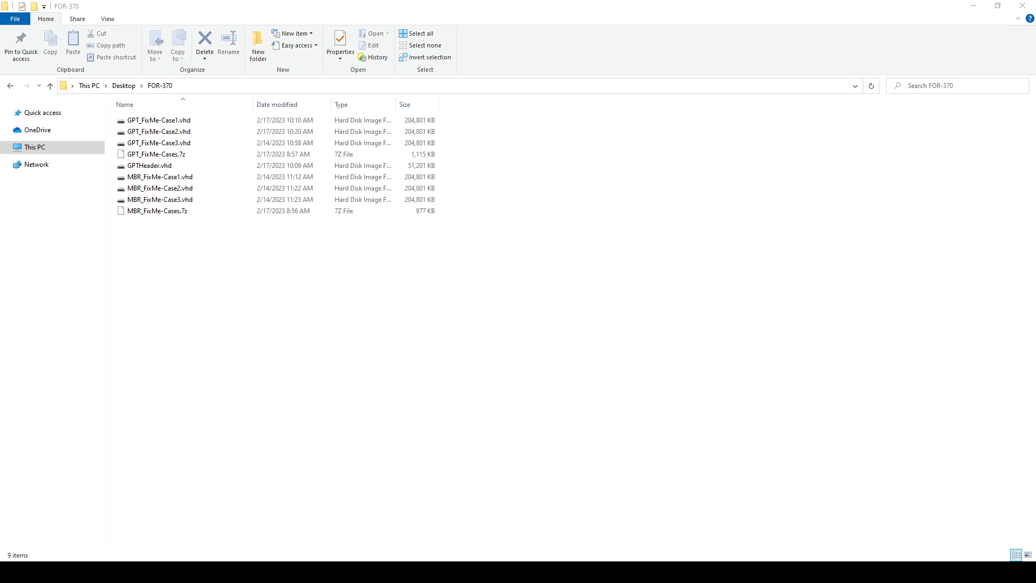
mouse_move(436, 372)
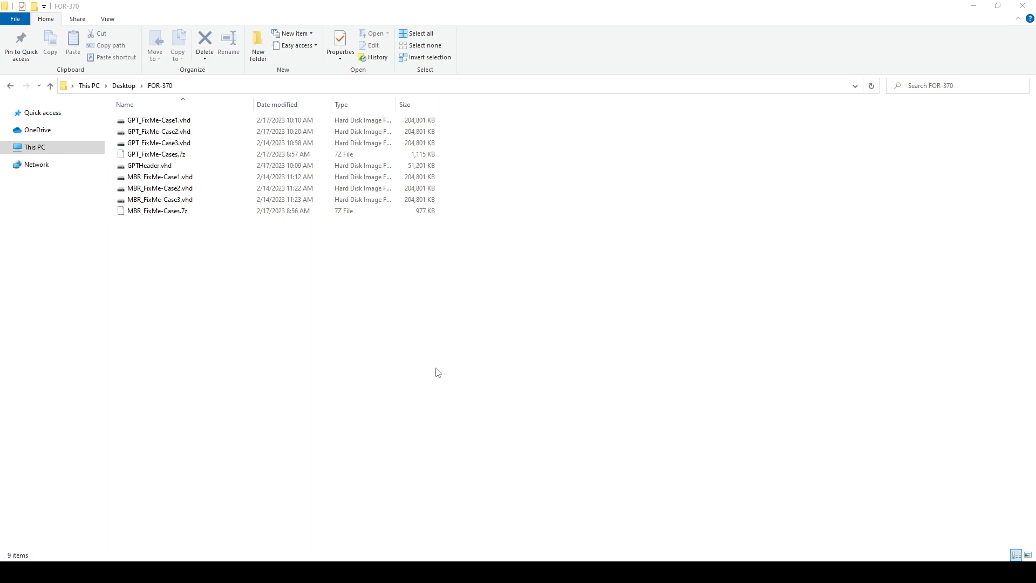
Step: Review GPT_FixMe-Case2.vhd and Case3.vhd in the FOR-370 folder and bring up the Open Files dialog
left_click(158, 131)
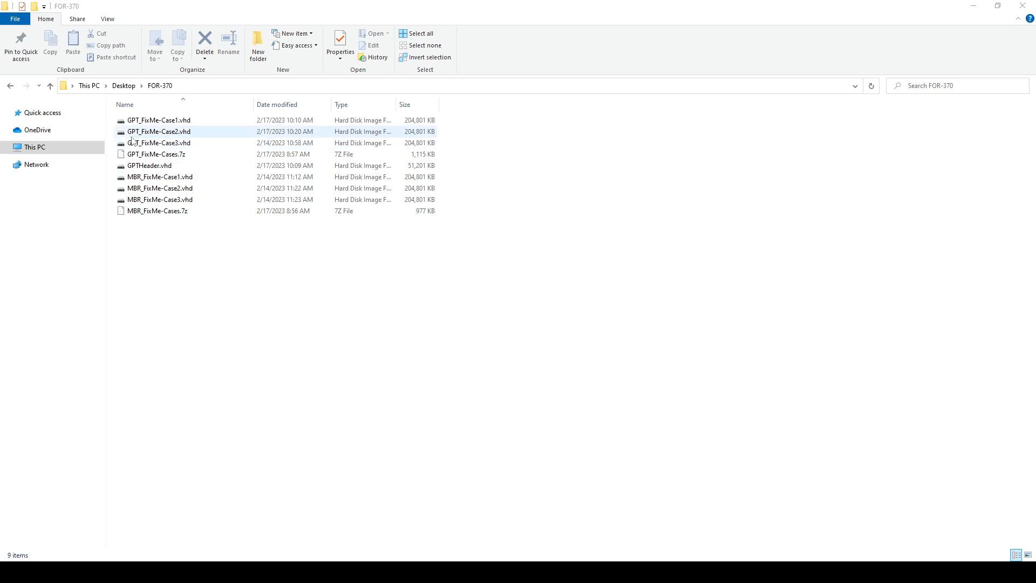
left_click(162, 143)
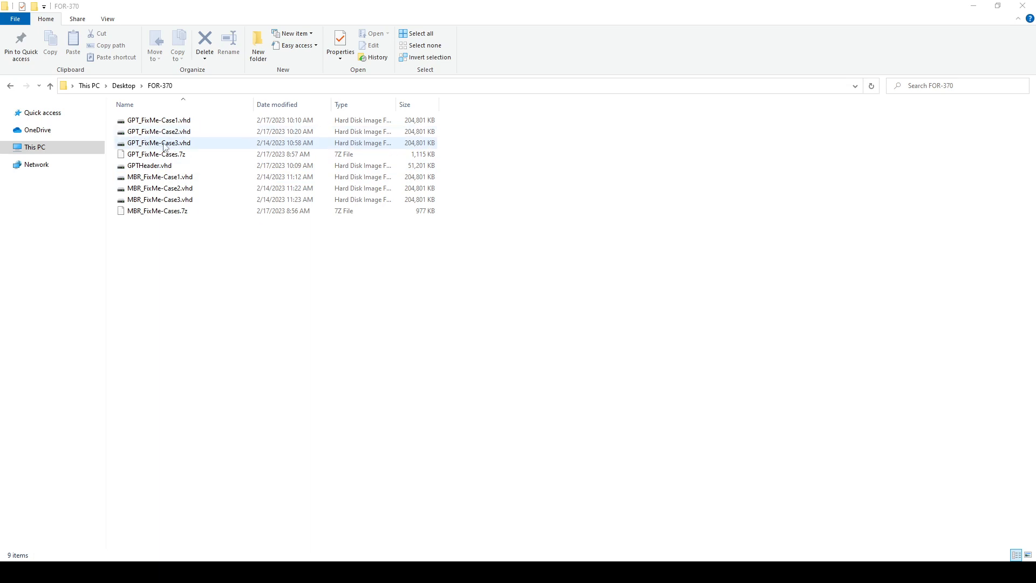
left_click(582, 550)
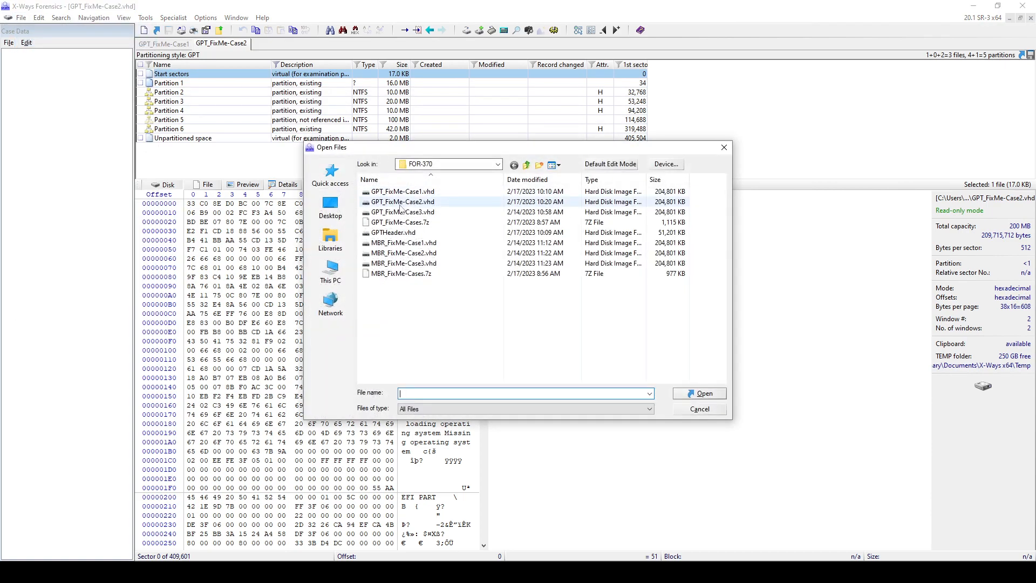
Step: Open GPT_FixMe-Case3.vhd and inspect its repeating 41/42/43/44 filler blocks
double_click(403, 212)
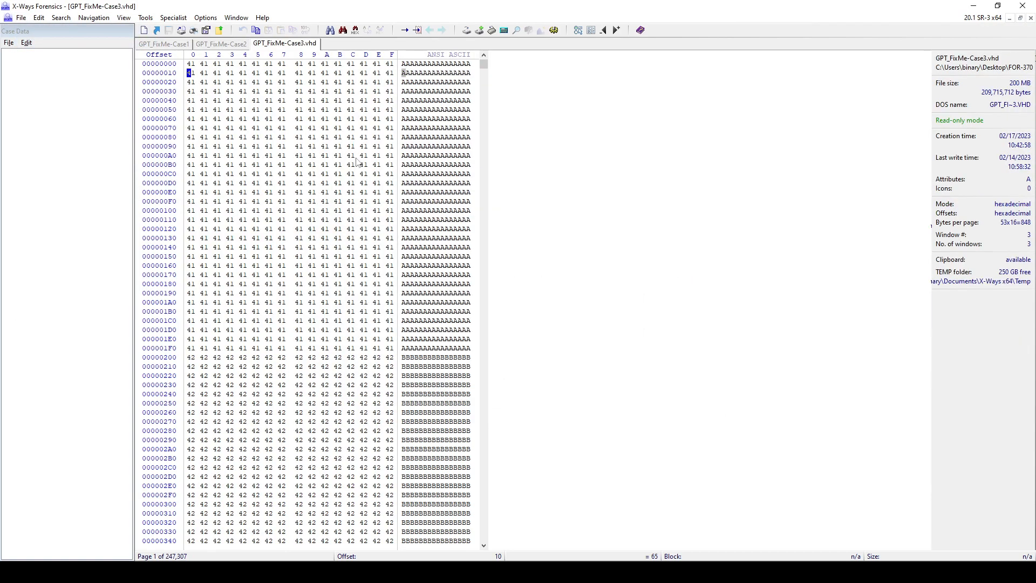
left_click_drag(189, 64, 324, 210)
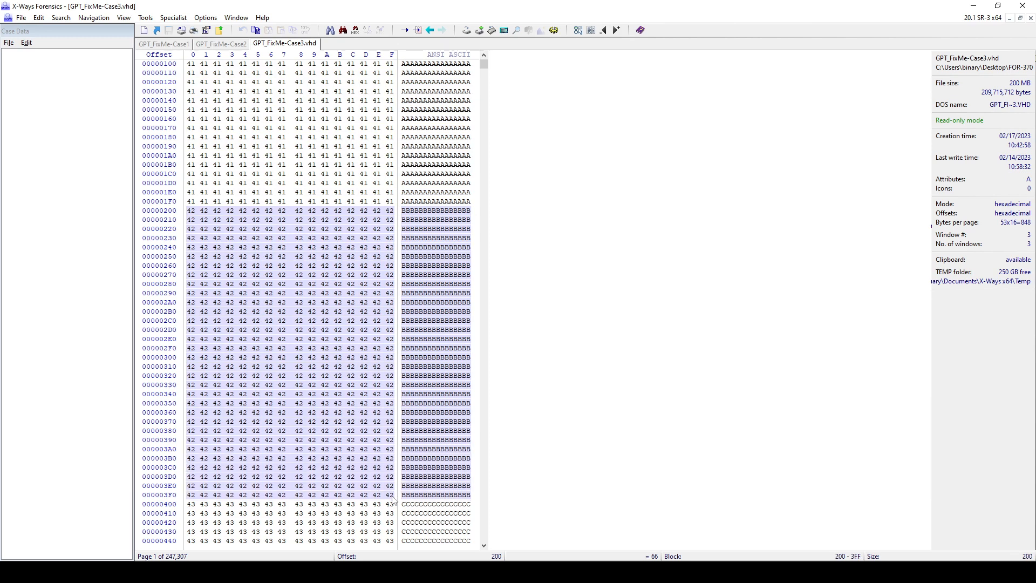
scroll("down", 3)
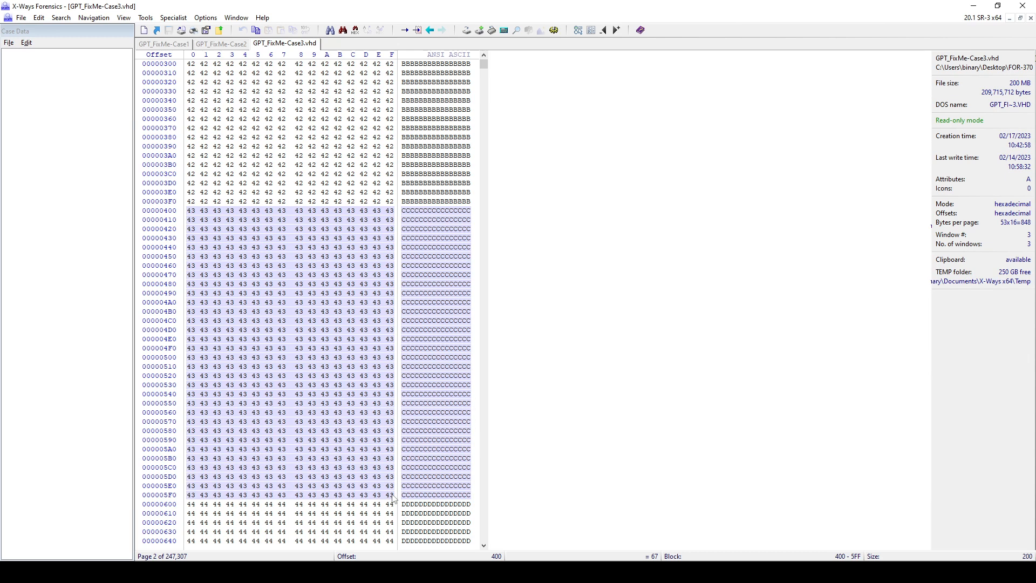
scroll("down", 3)
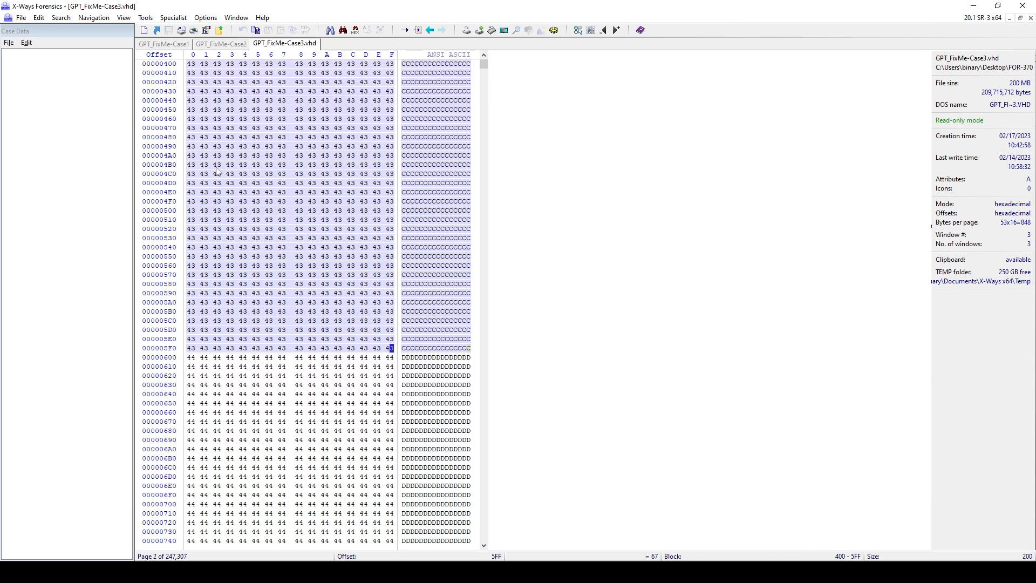
scroll("down", 3)
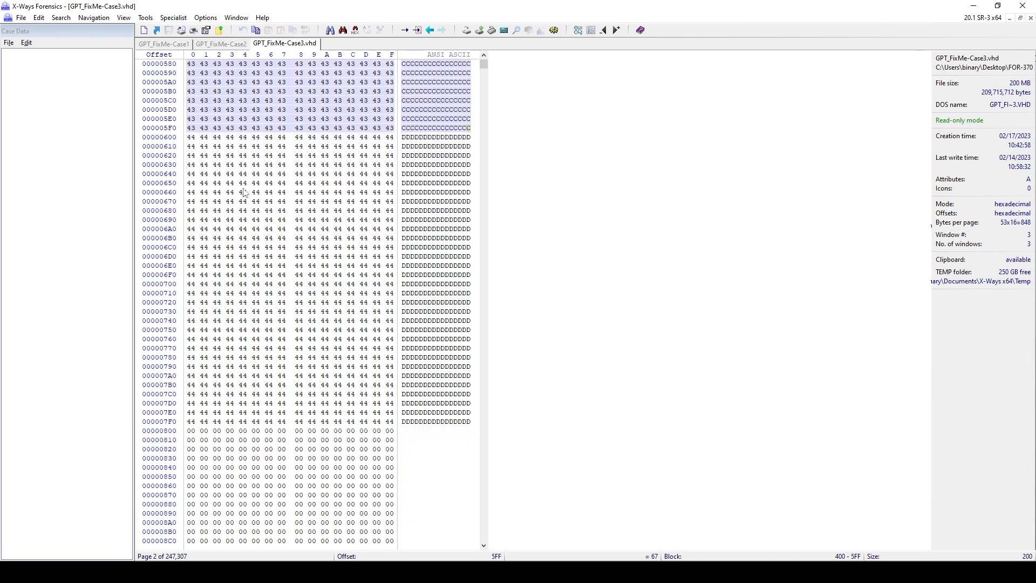
mouse_move(337, 402)
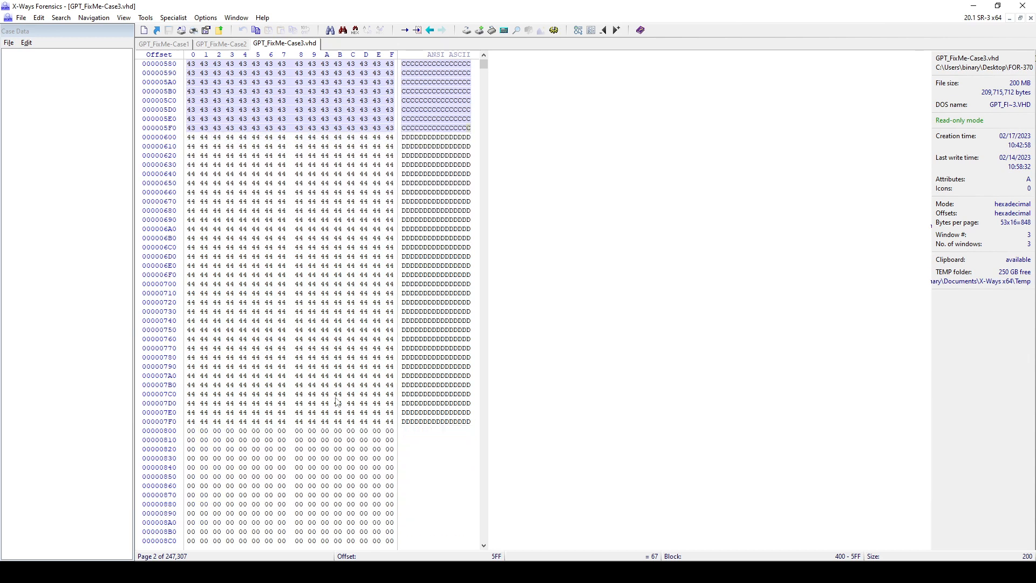
mouse_move(396, 366)
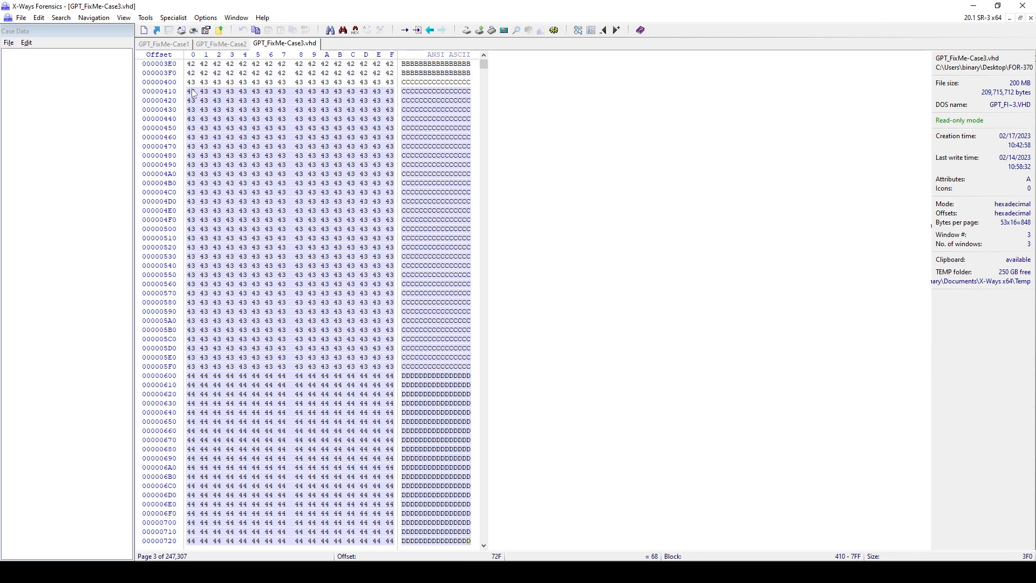
Step: Interpret GPT_FixMe-Case3.vhd as a disk in X-Ways, then open it maximized in 010 Editor
left_click(193, 82)
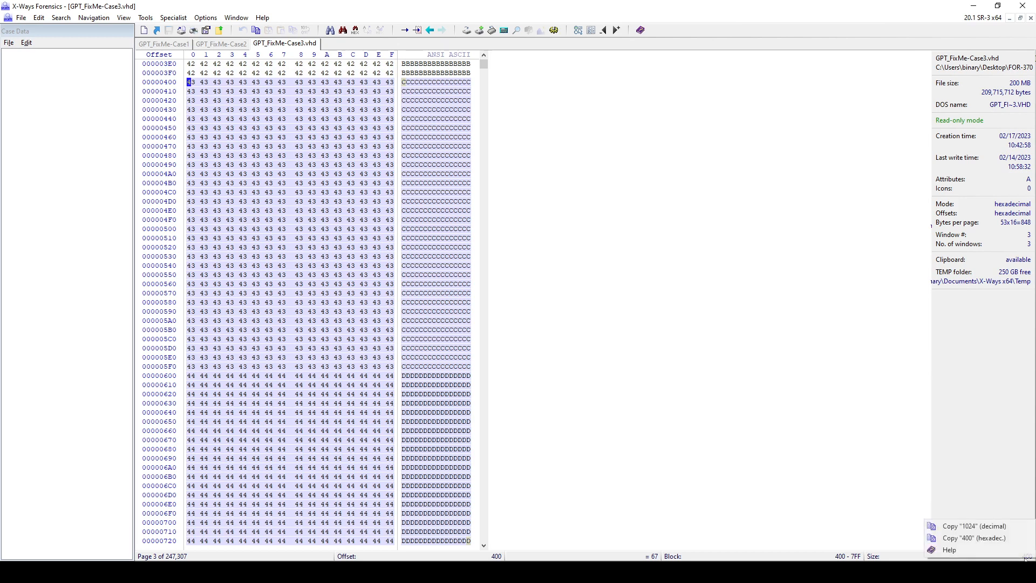
mouse_move(312, 154)
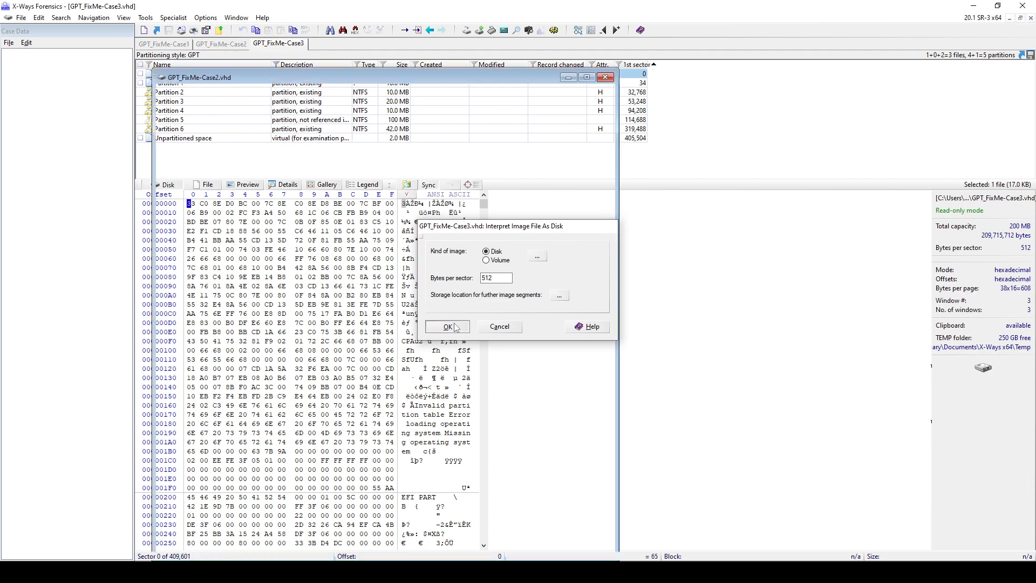
left_click(447, 327)
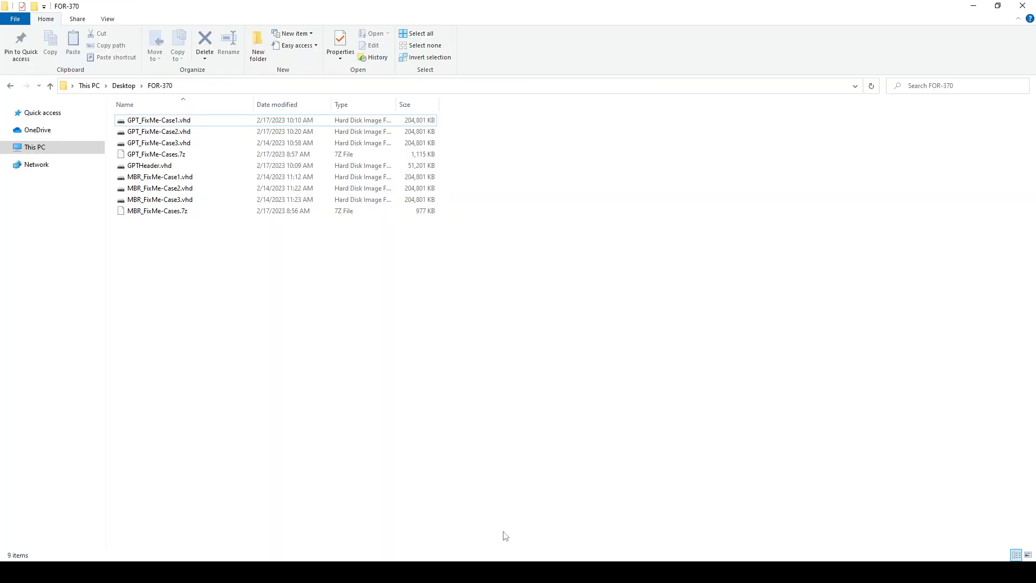
right_click(156, 143)
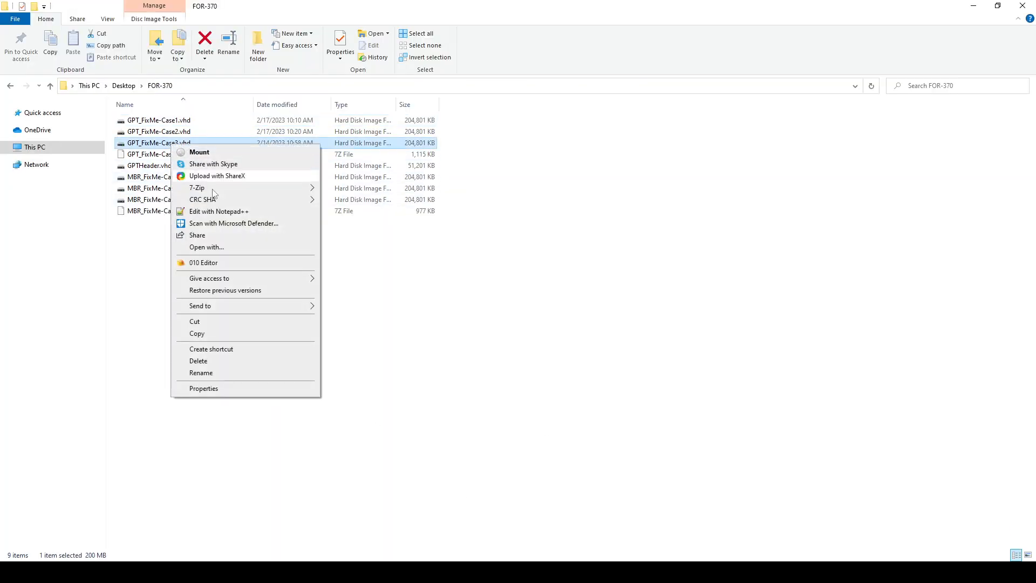
left_click(203, 262)
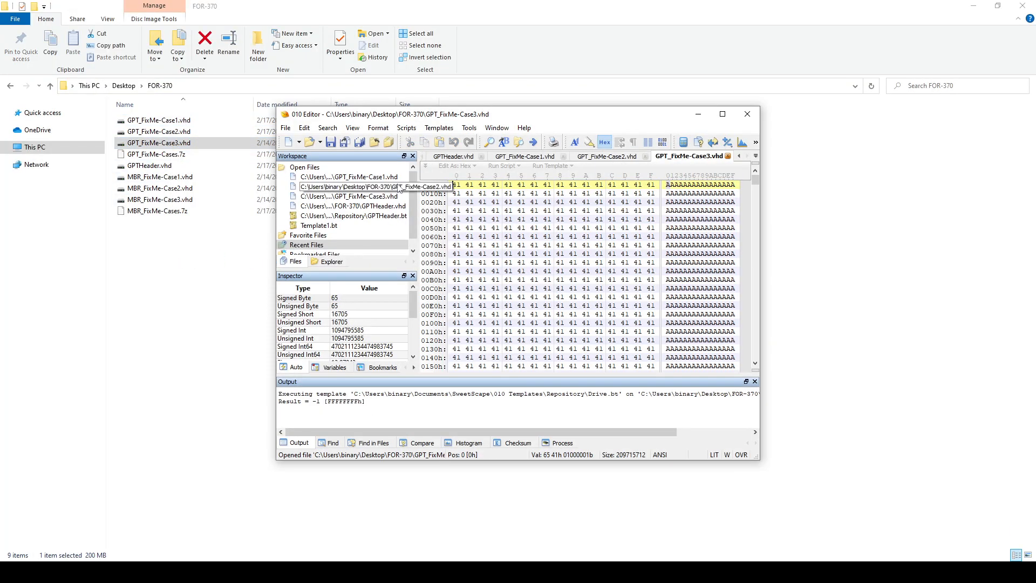
left_click(723, 113)
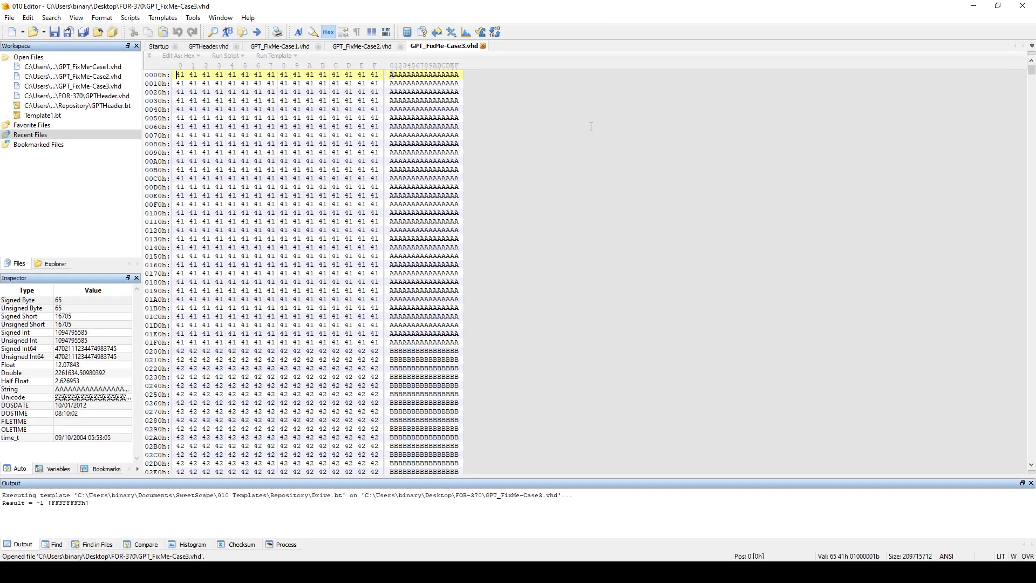
Step: Run the Drive.bt template on Case3, which stops as not a valid MBR/FAT/NTFS disk
left_click(177, 18)
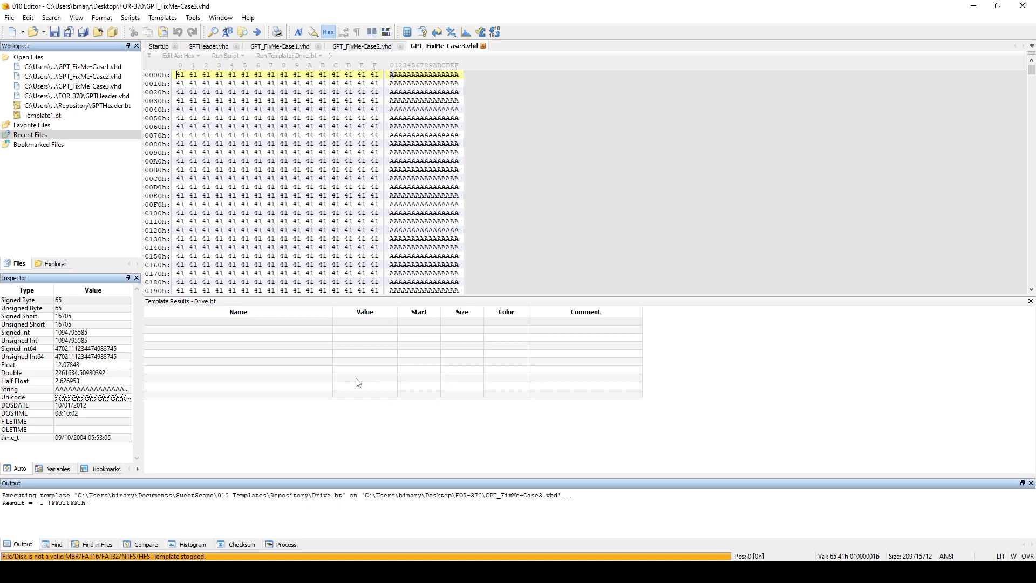
mouse_move(335, 132)
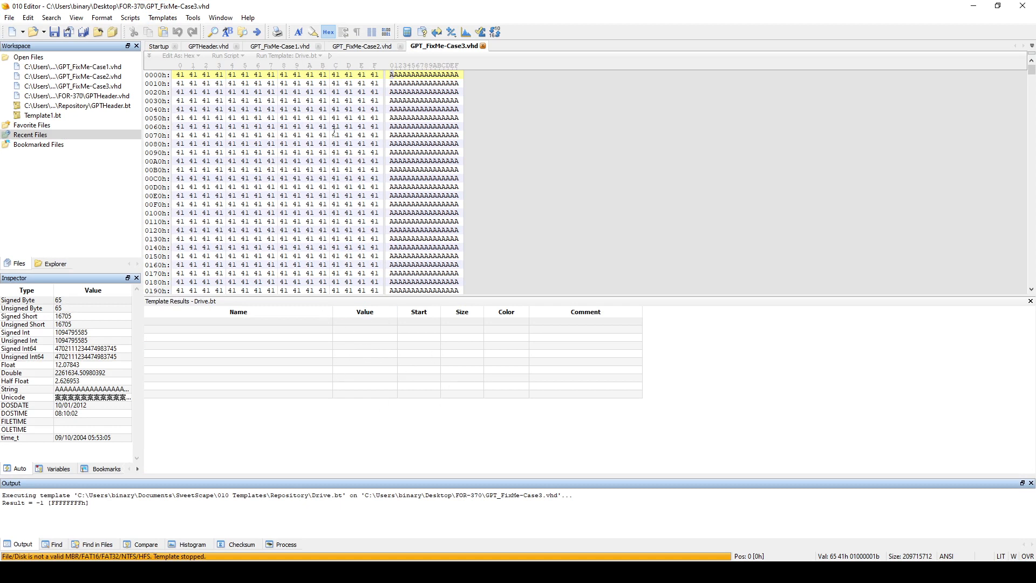
mouse_move(537, 295)
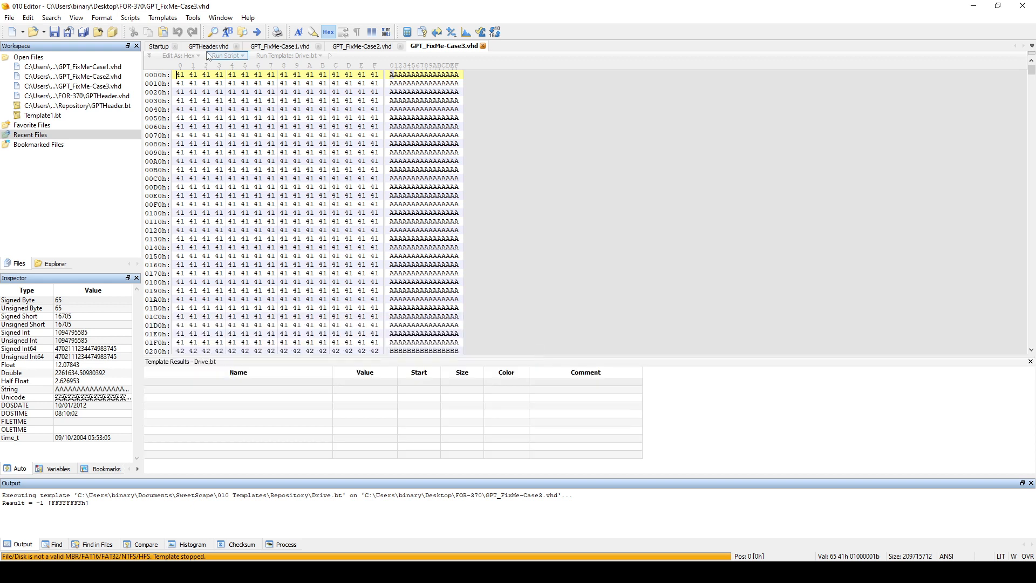
Step: Overwrite Case3's bytes 0–1FFh with the MBR sector copied as hex from GPTHeader.vhd
left_click(207, 46)
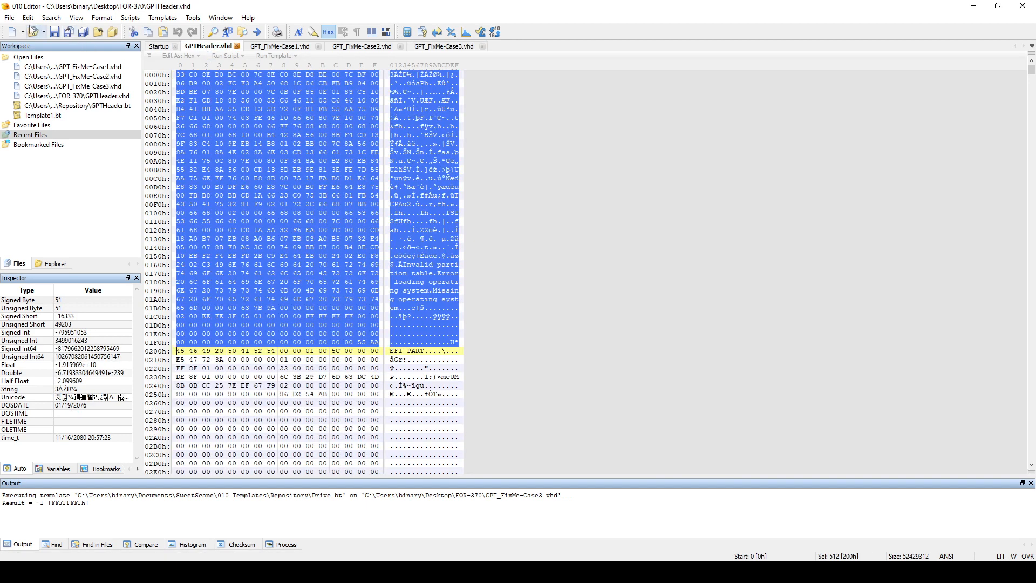
left_click(24, 18)
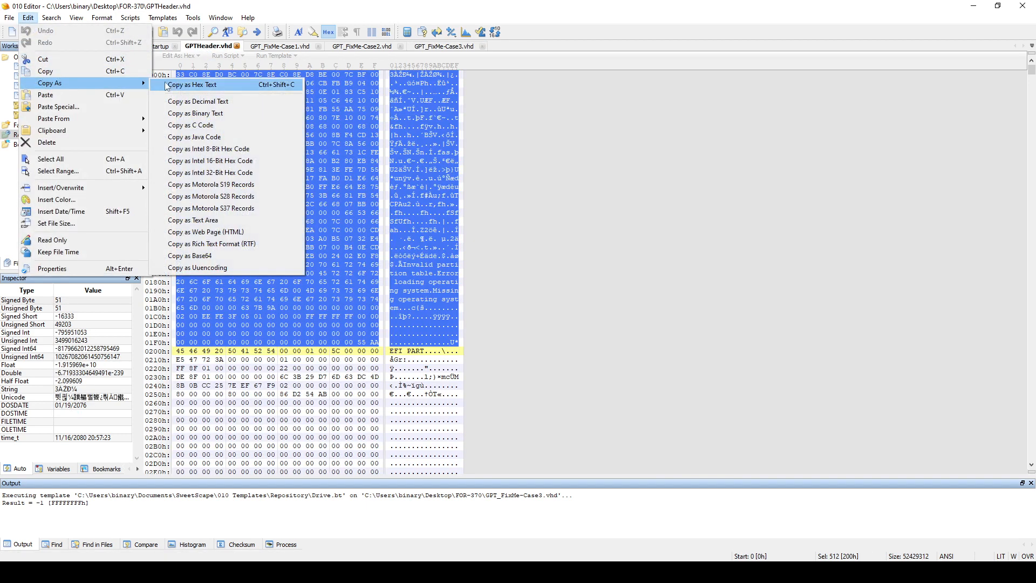
left_click(451, 46)
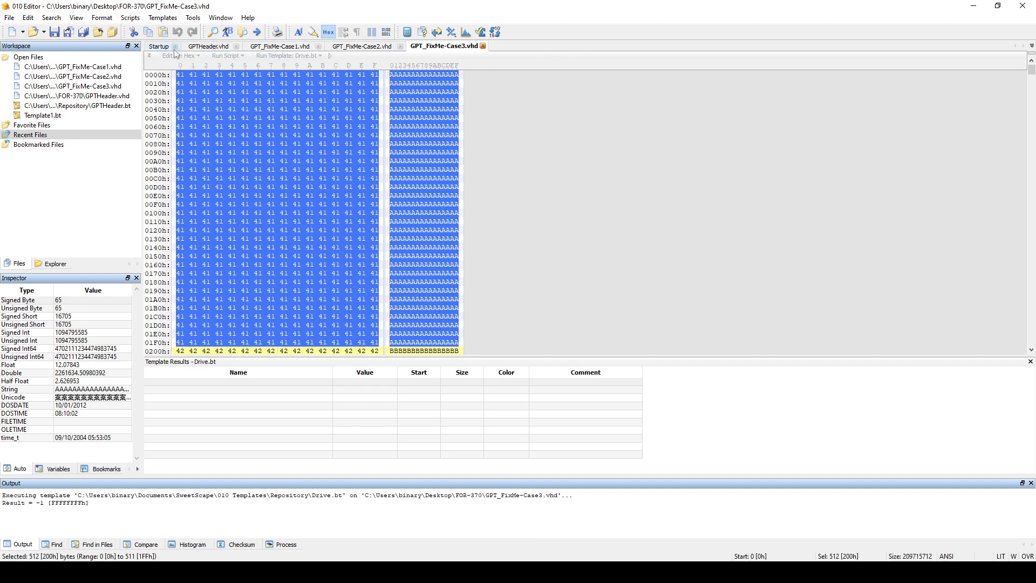
left_click(22, 17)
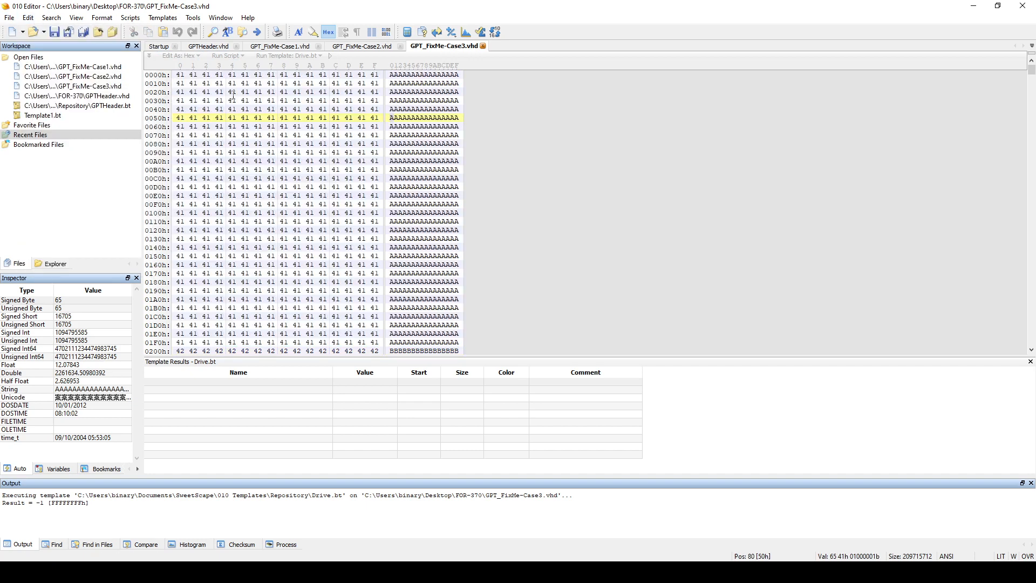
left_click_drag(179, 74, 373, 316)
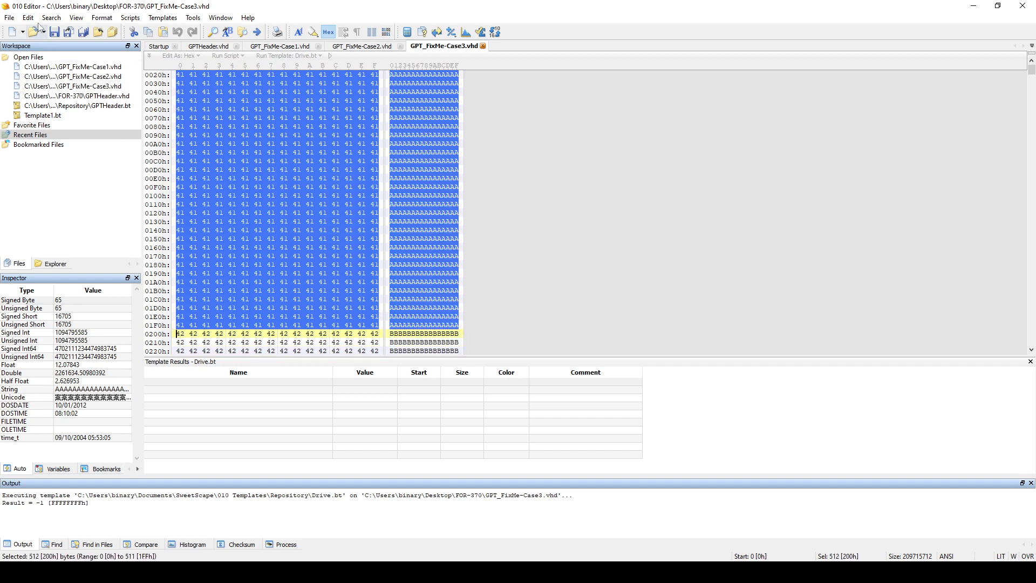
left_click(24, 18)
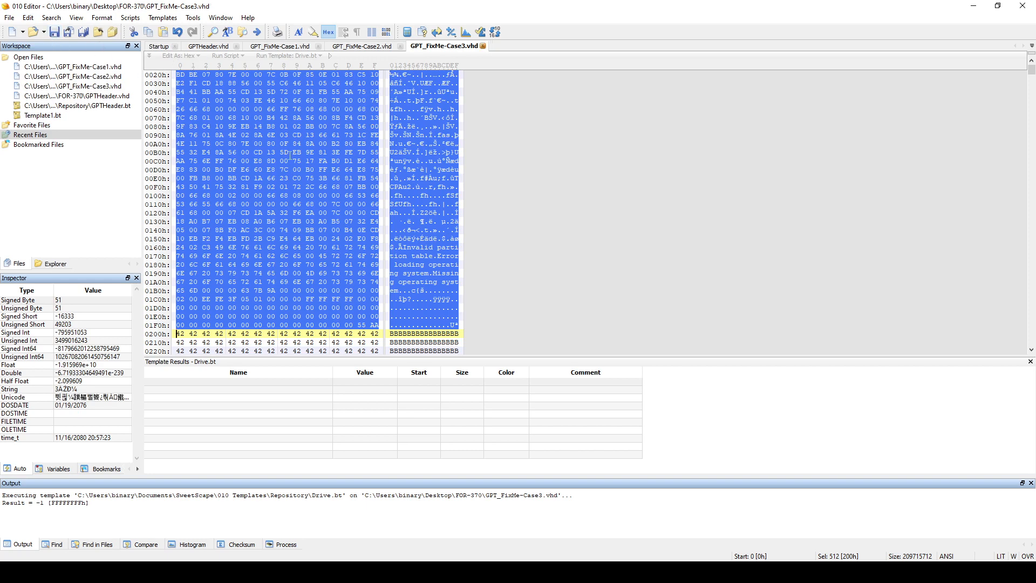
Step: Select the backup EFI PART header C7FFE00h–C7FFFFFh and copy it as hex text
scroll("down", 3)
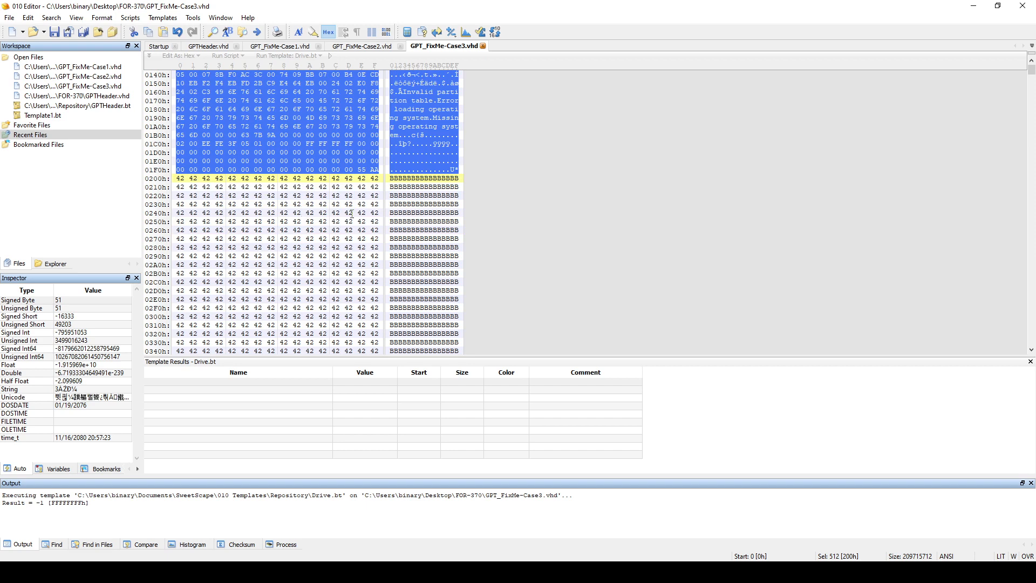
mouse_move(964, 89)
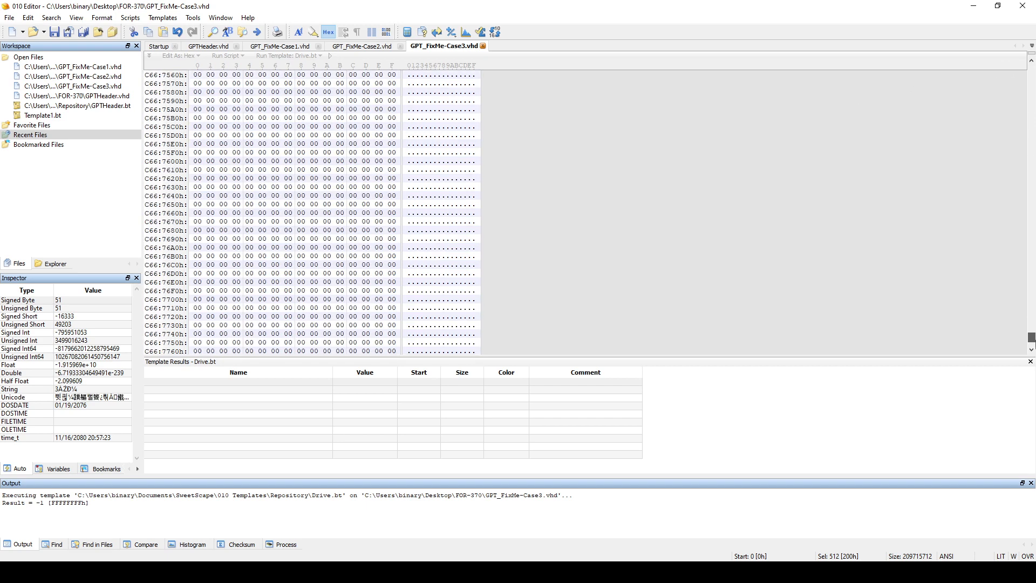
scroll("down", 3)
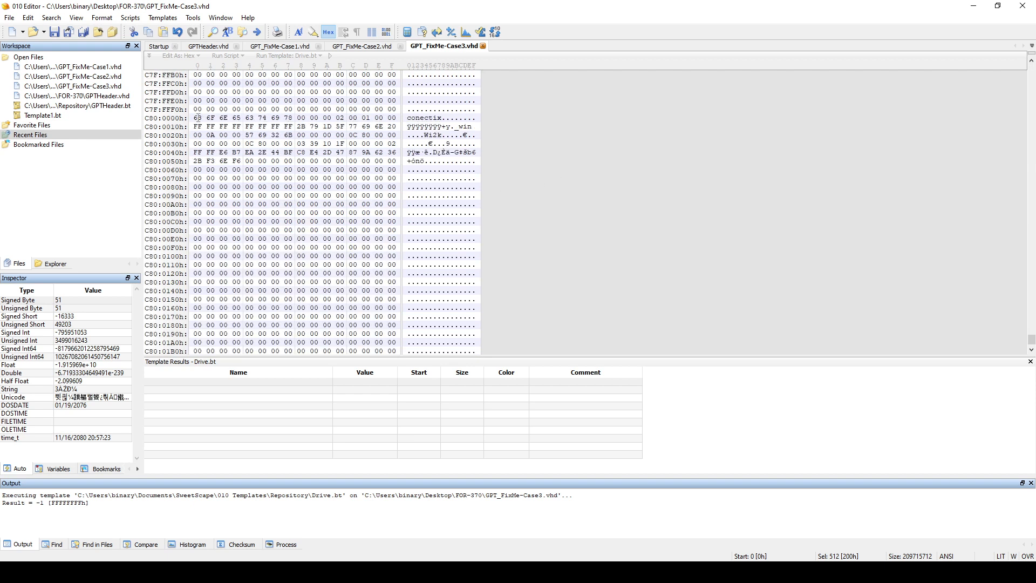
left_click_drag(196, 118, 251, 204)
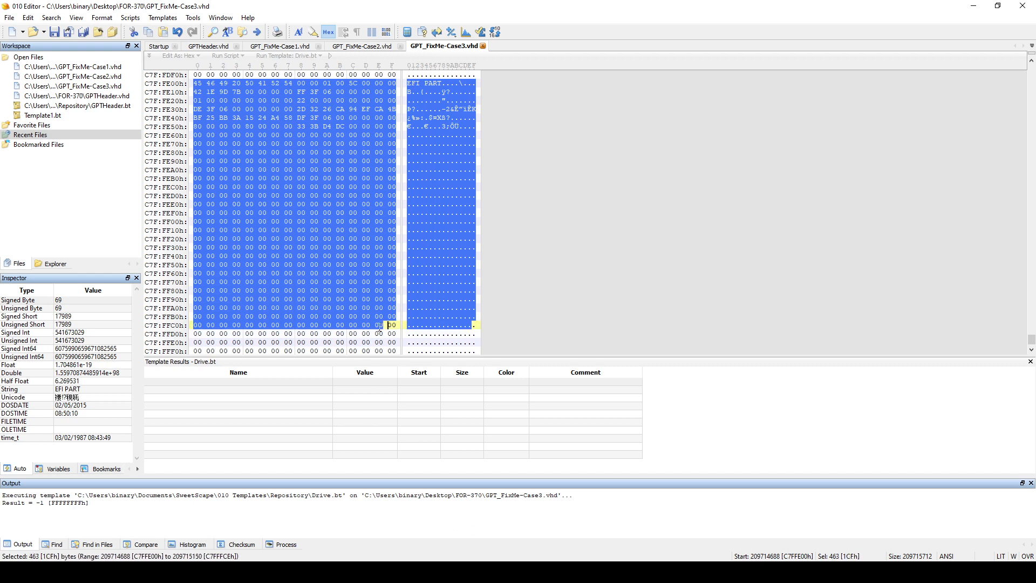
scroll("down", 3)
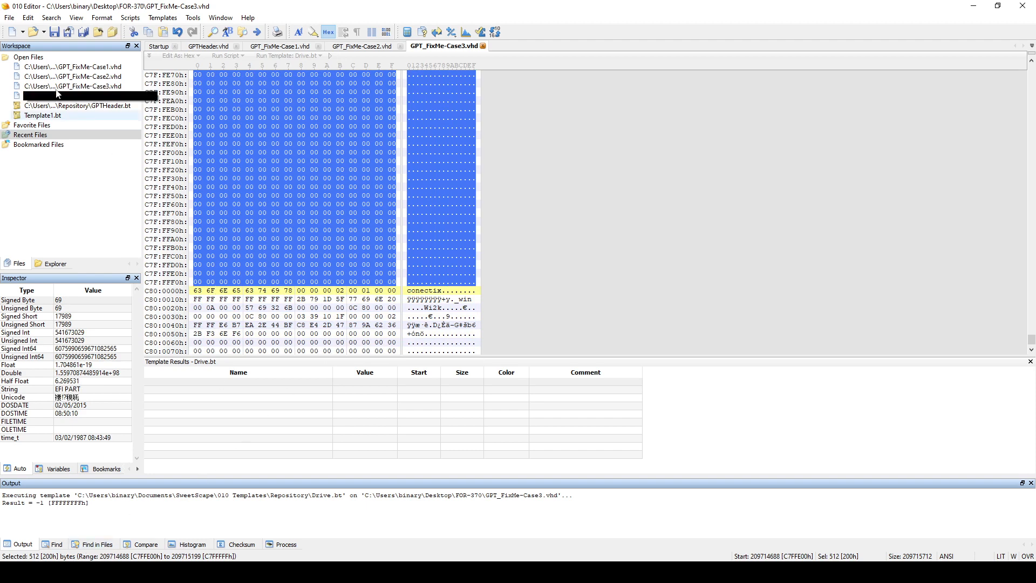
left_click(22, 18)
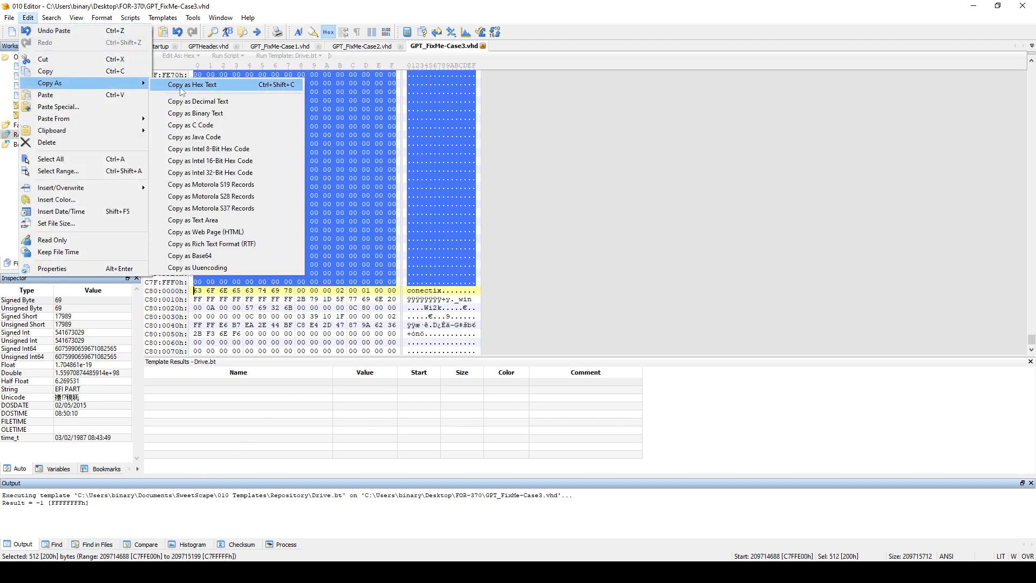
left_click(193, 85)
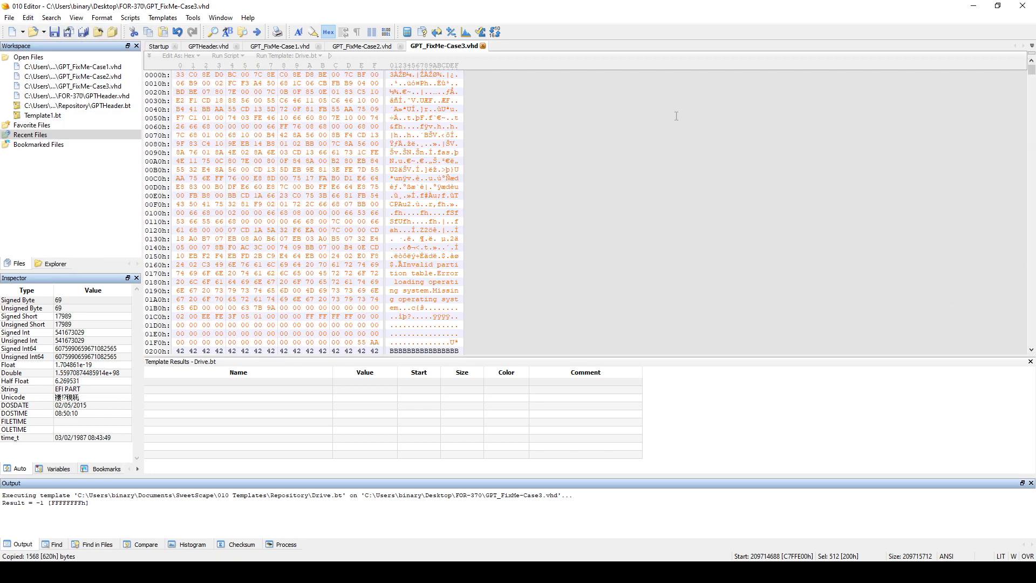
Step: Paste the copied EFI PART header over bytes 200h–3FFh, replacing the 42h filler
scroll("down", 3)
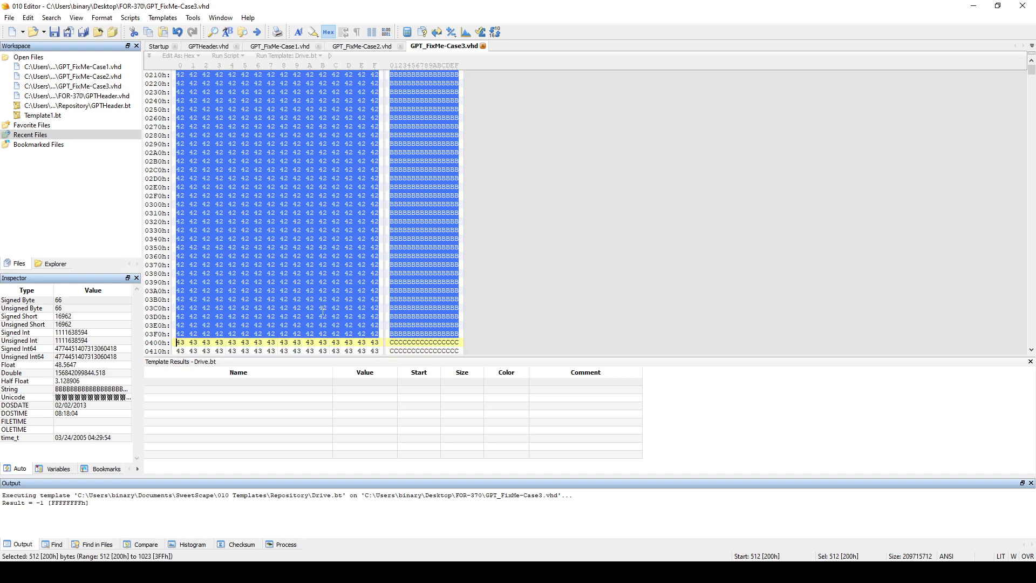
left_click(37, 30)
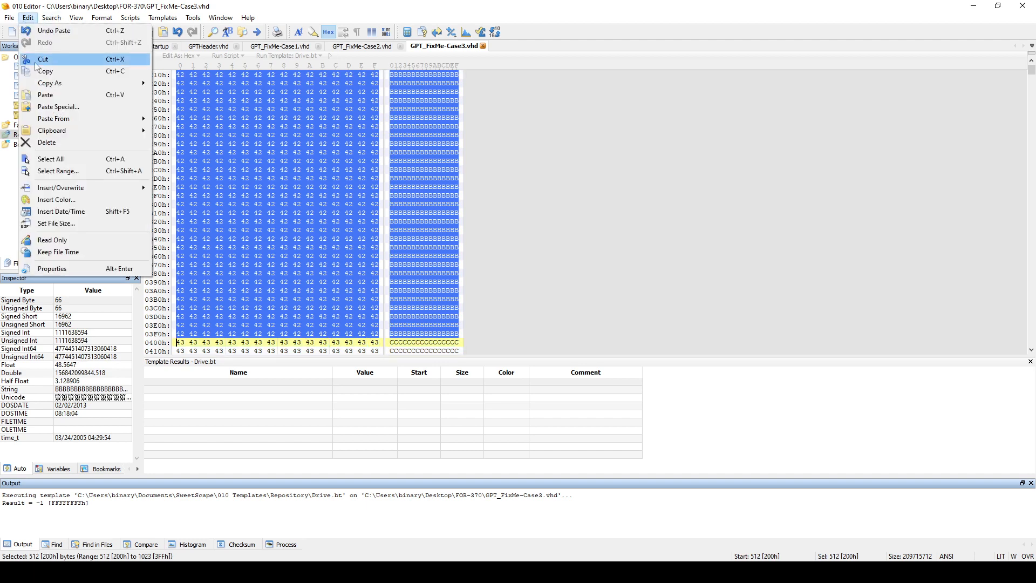
left_click(45, 94)
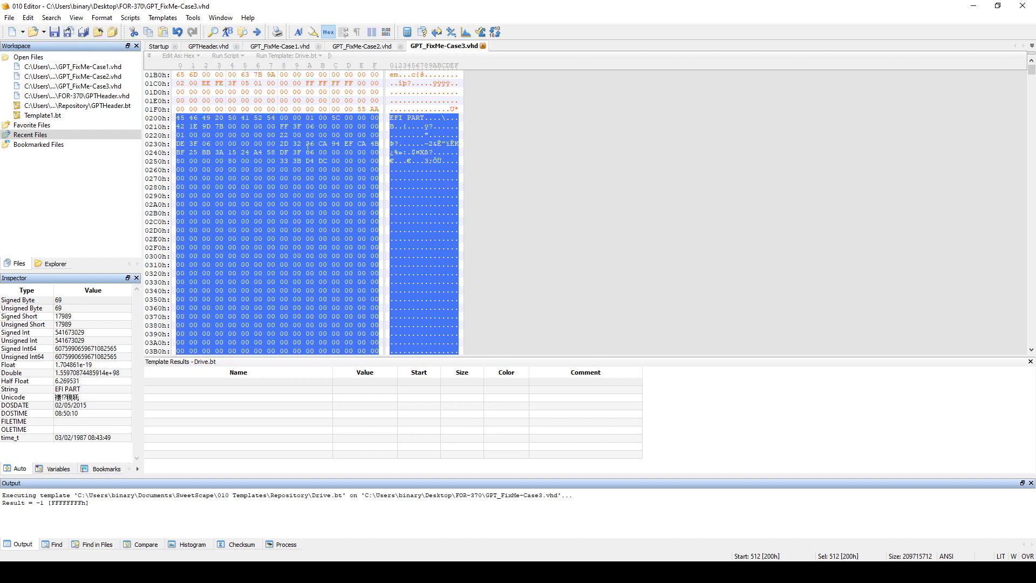
mouse_move(413, 288)
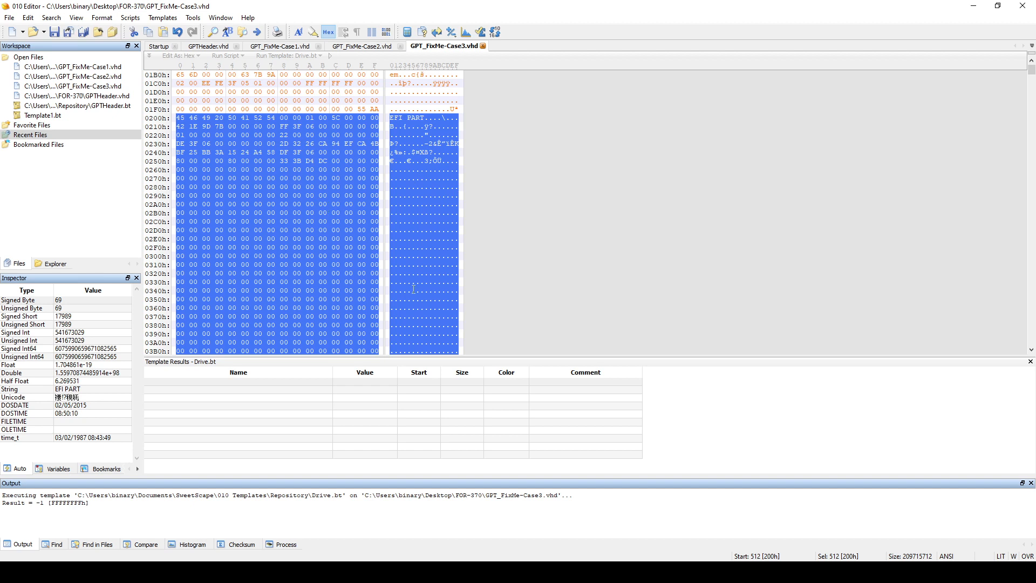
mouse_move(614, 322)
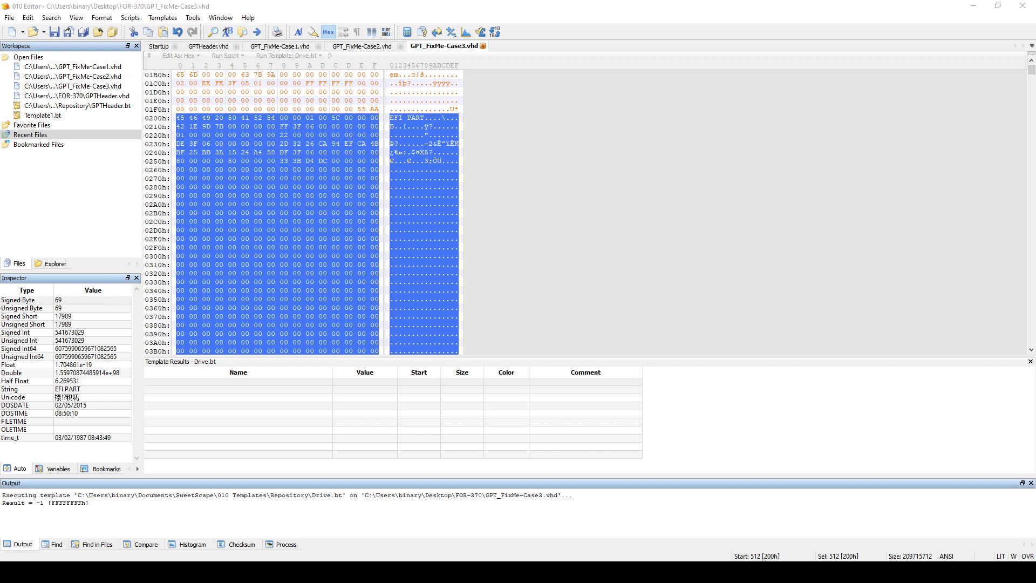
mouse_move(676, 557)
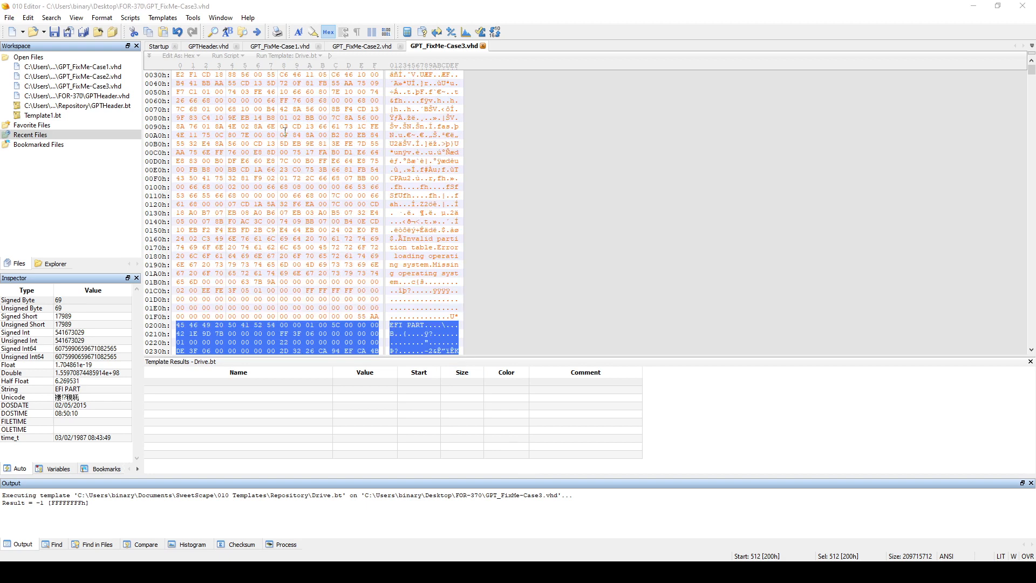
scroll("down", 3)
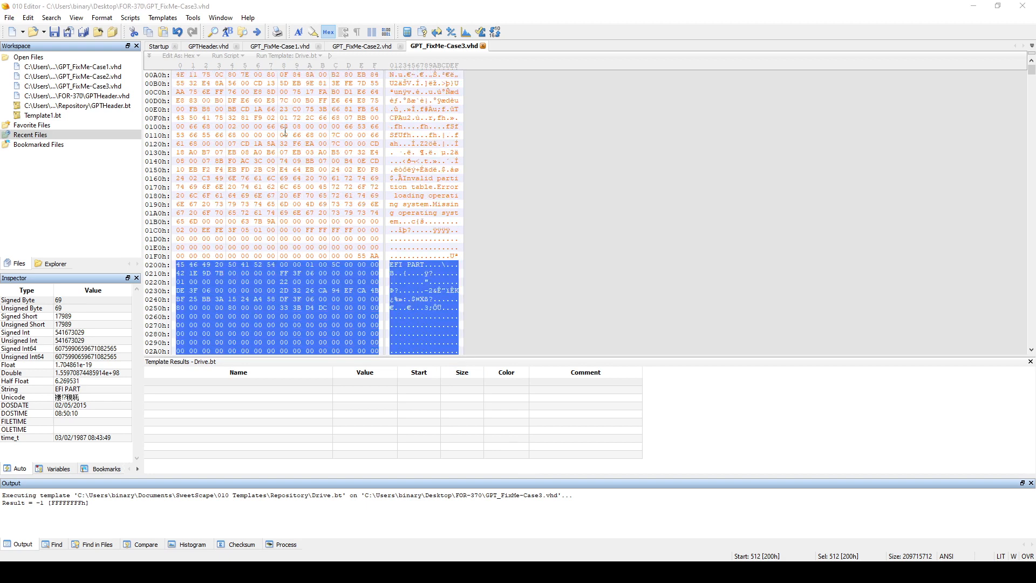
scroll("down", 3)
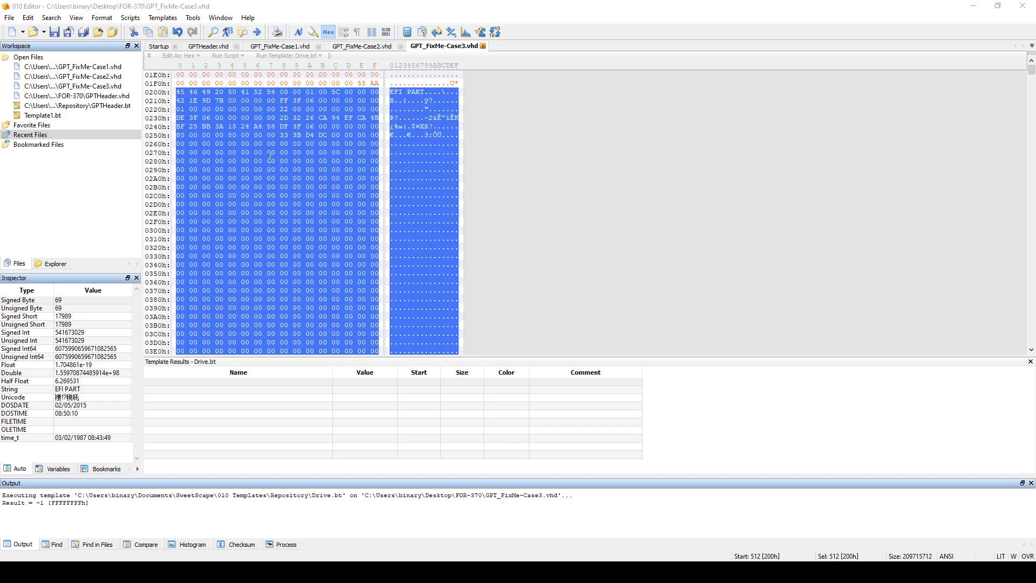
scroll("down", 3)
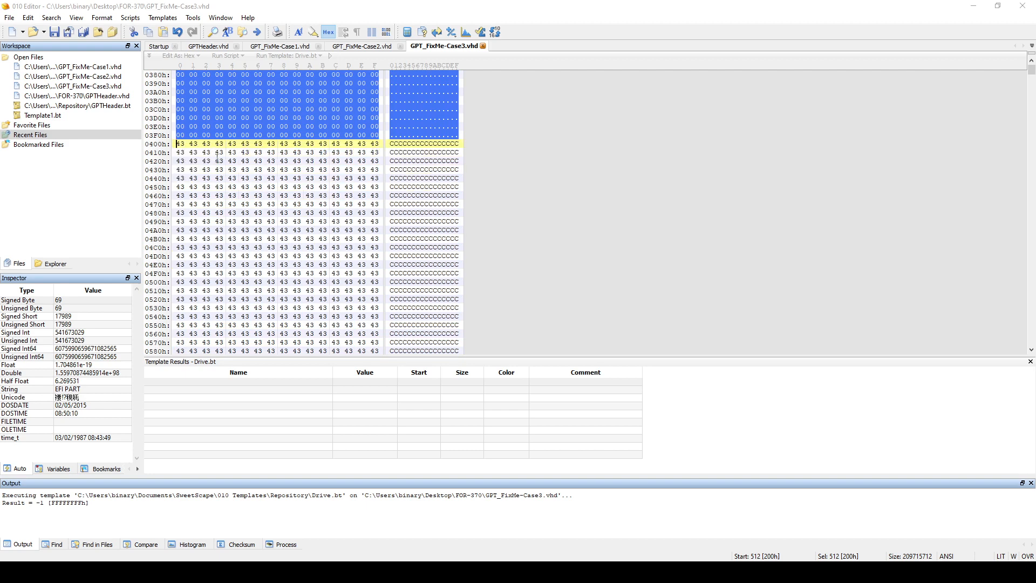
mouse_move(258, 163)
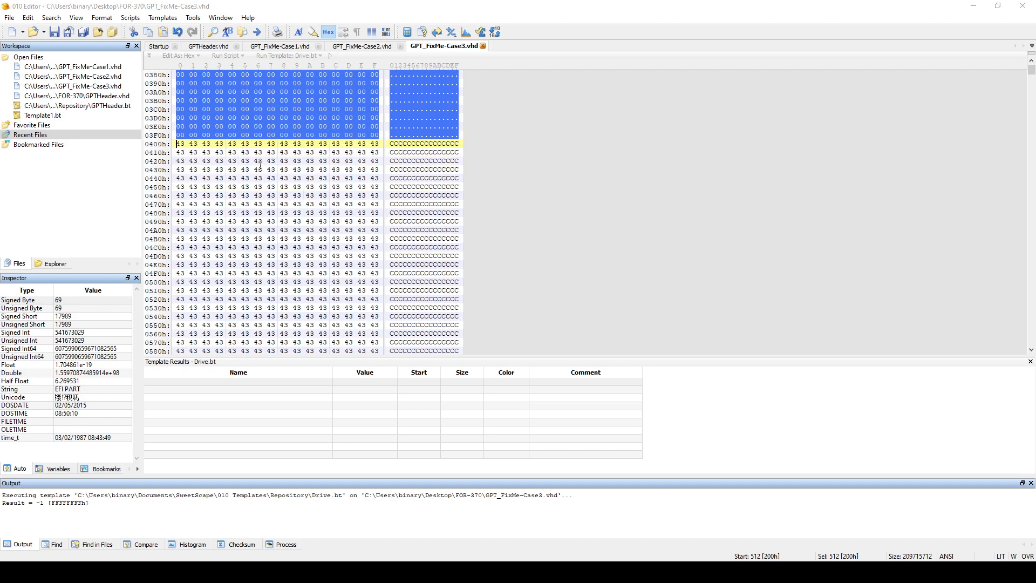
mouse_move(875, 122)
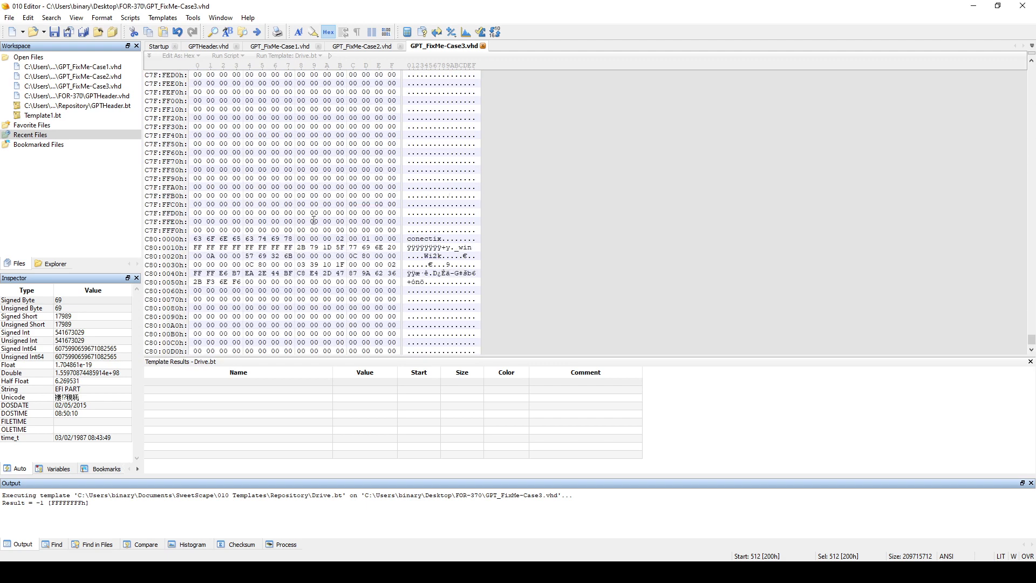
Step: Mark the backup EFI PART header row at C7FFE00h near the file's end
left_click_drag(197, 239, 250, 325)
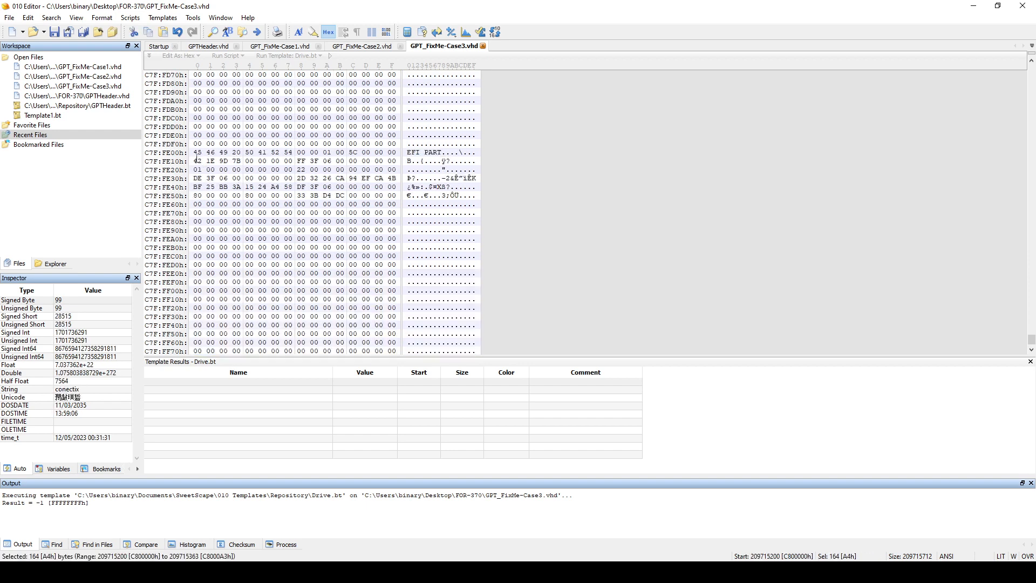
left_click(197, 153)
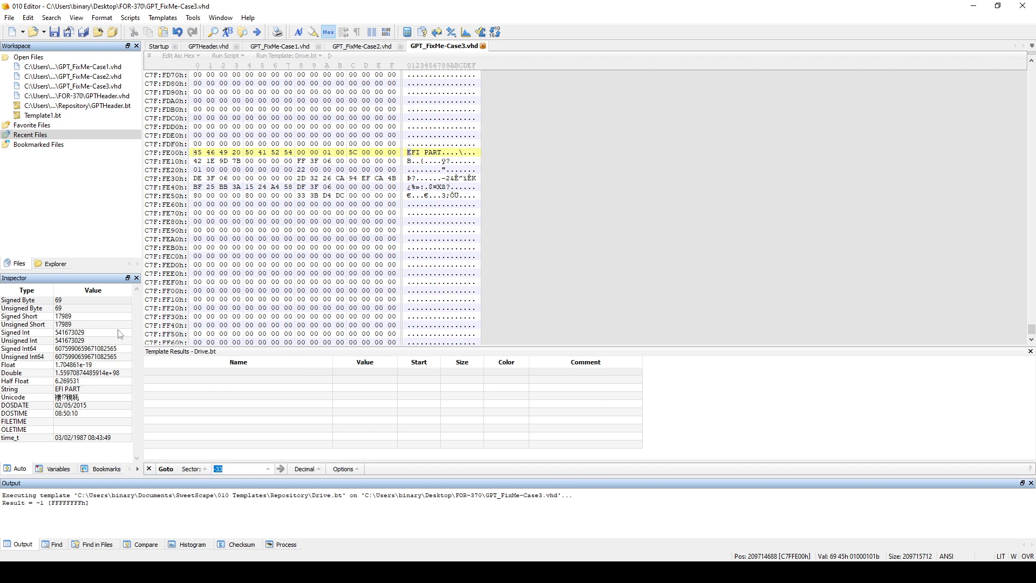
Step: Jump -32 sectors from the backup header to the partition entries at sector 409567
left_click(232, 469)
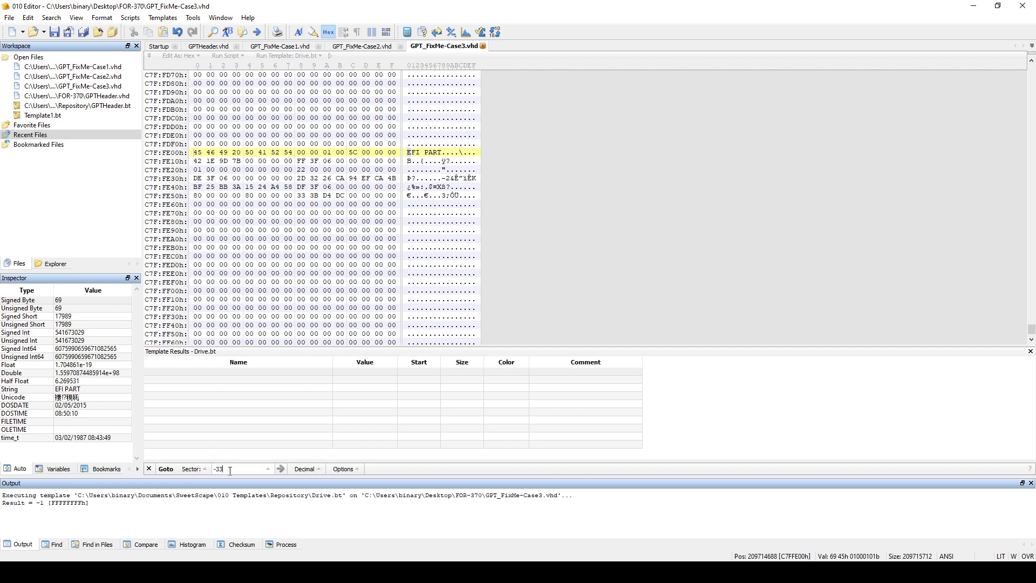
type("-32")
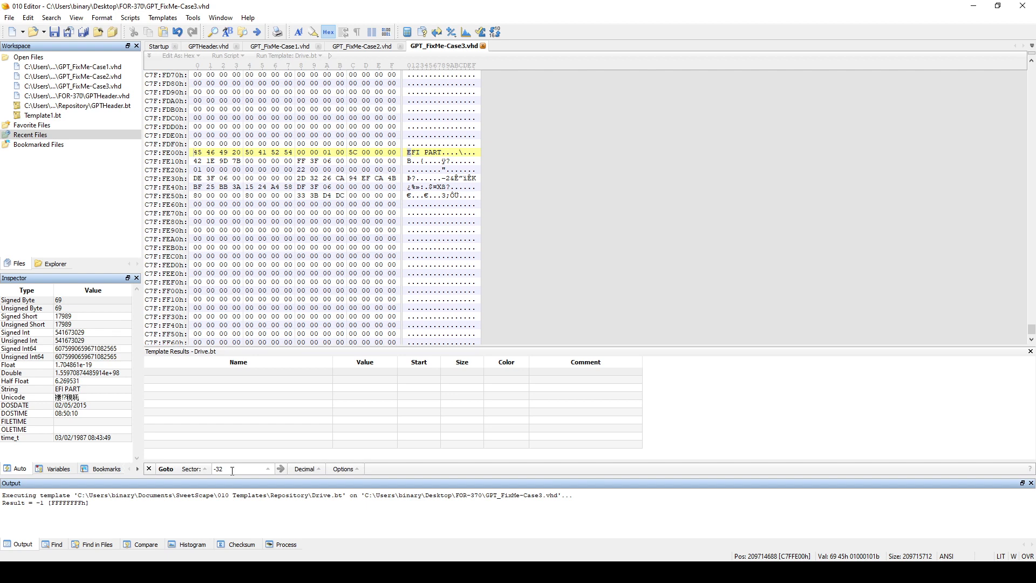
left_click(281, 469)
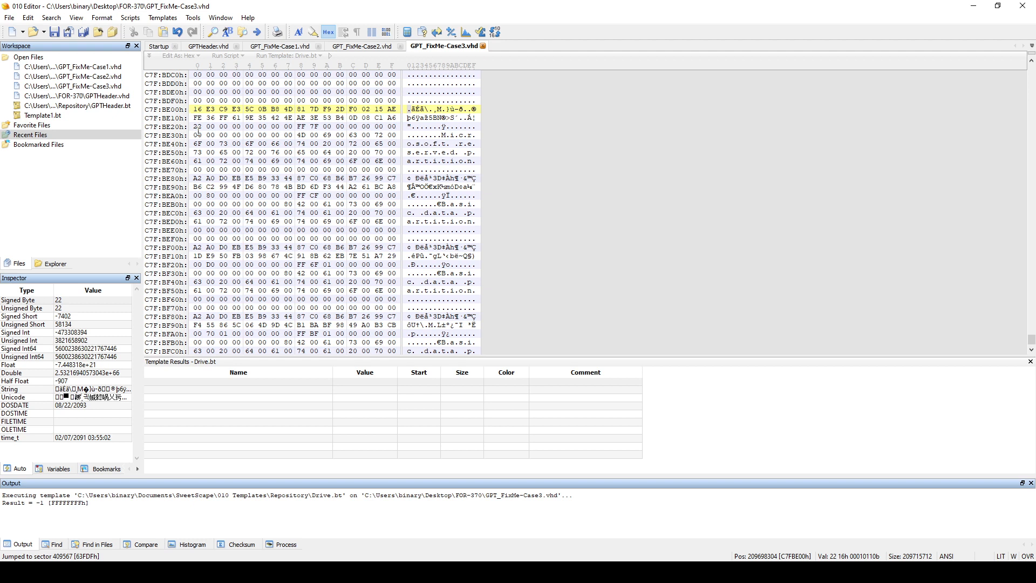
scroll("down", 3)
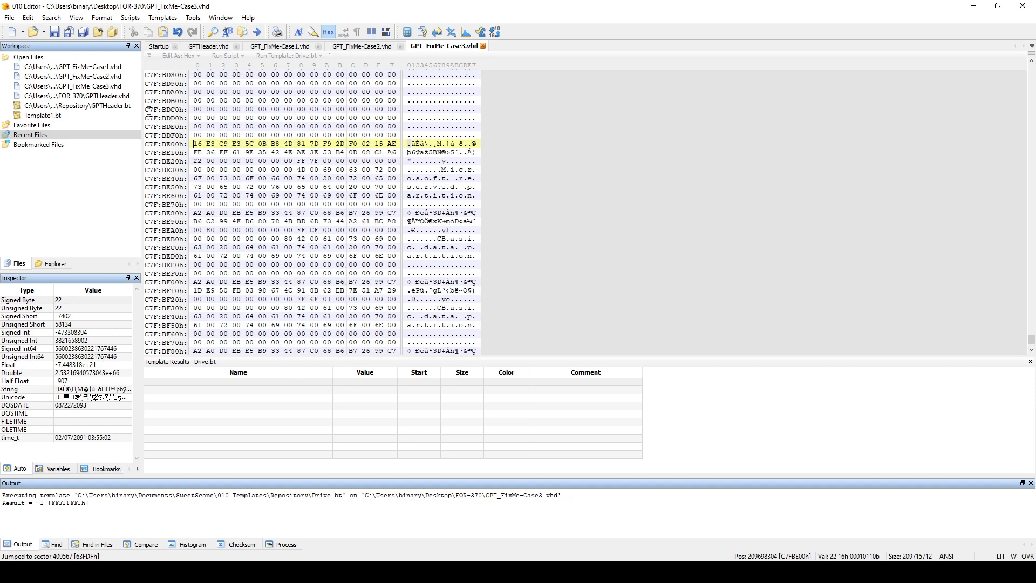
Step: Select a 400h-byte range of backup partition entries starting at C7FBE00h
left_click(24, 30)
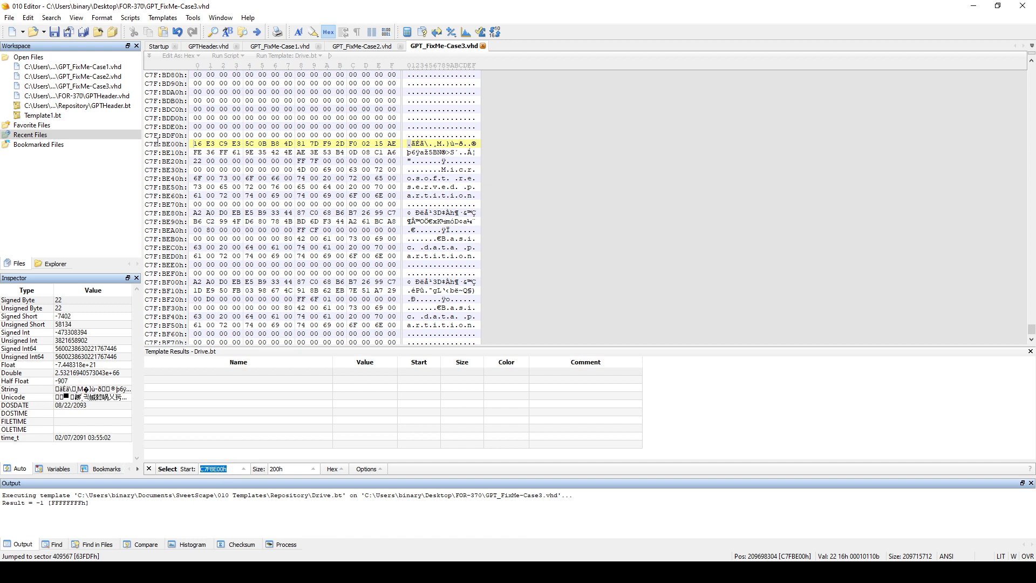
left_click(290, 469)
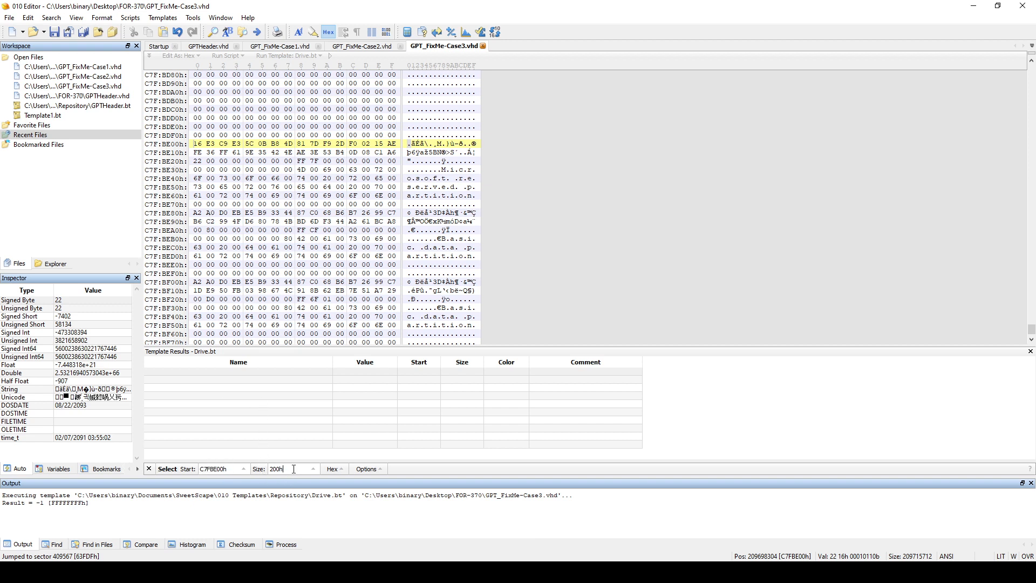
triple_click(277, 469)
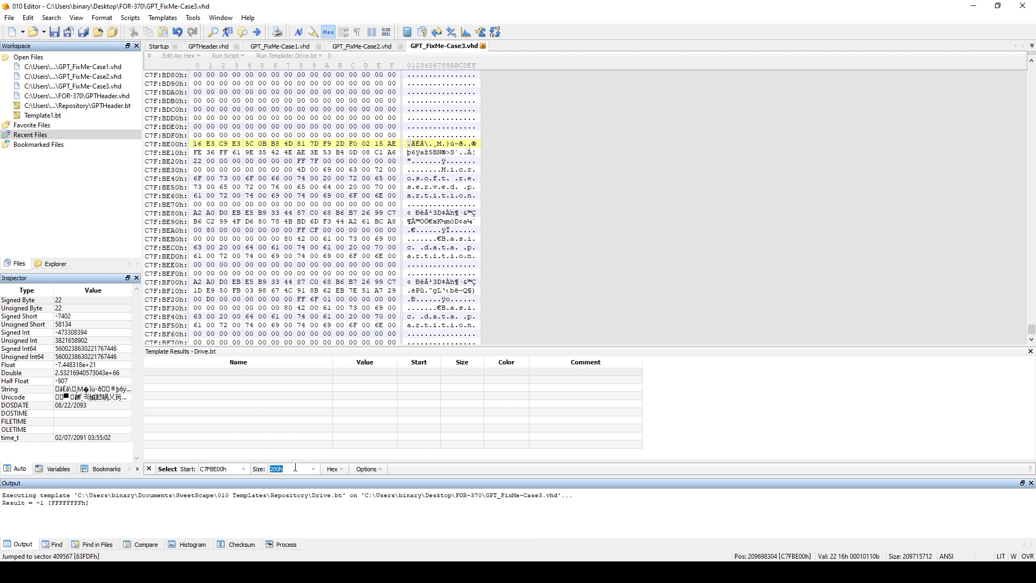
mouse_move(301, 467)
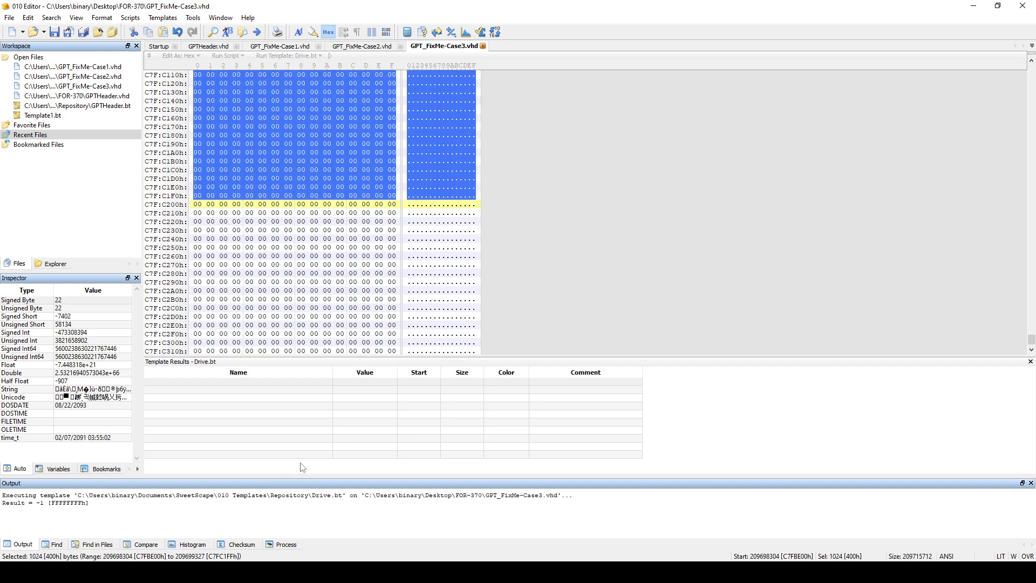
mouse_move(47, 547)
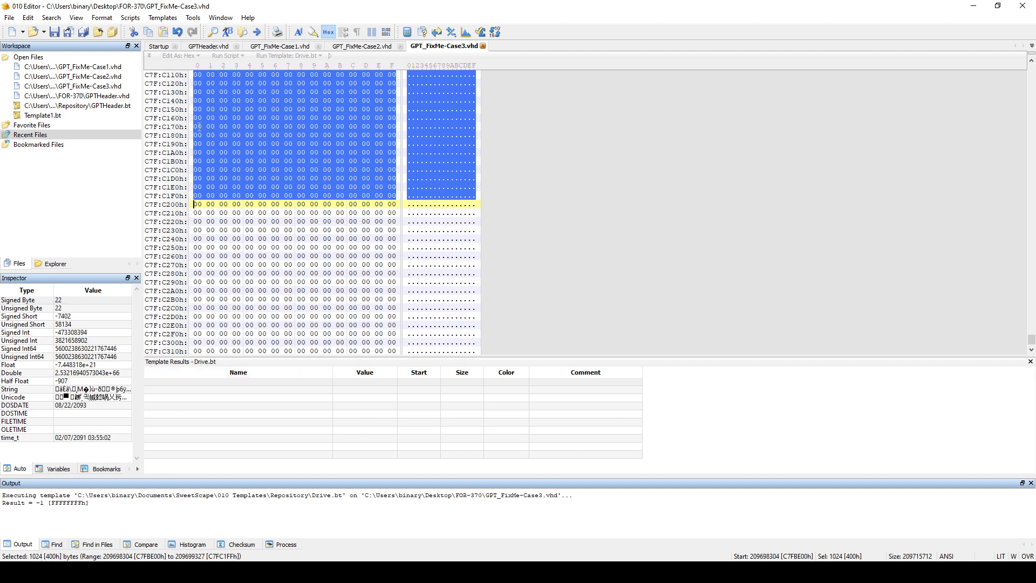
left_click(30, 33)
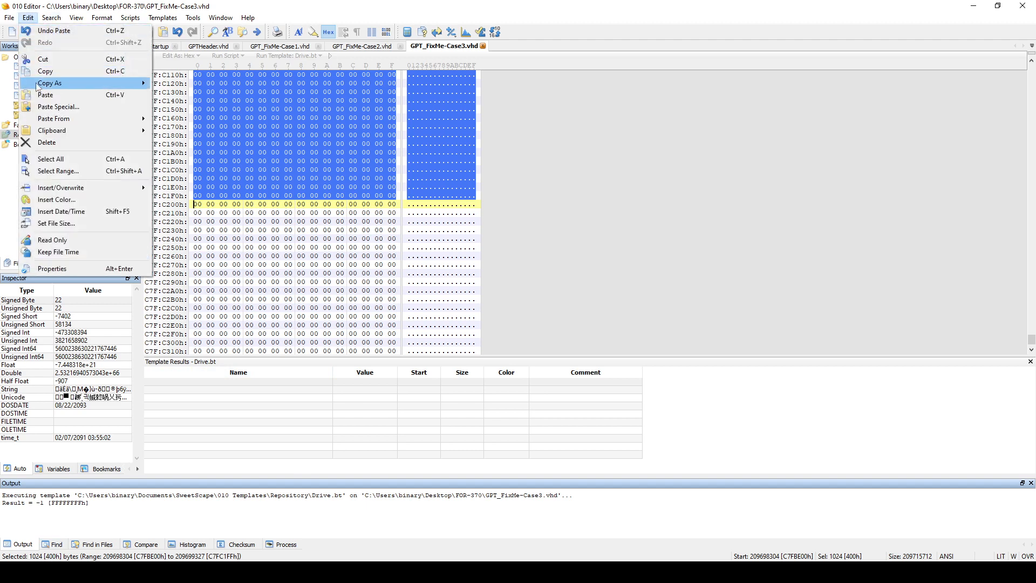
Step: Paste the backup partition entries as hex text over offsets 400h–7FFh and save the image
left_click(46, 71)
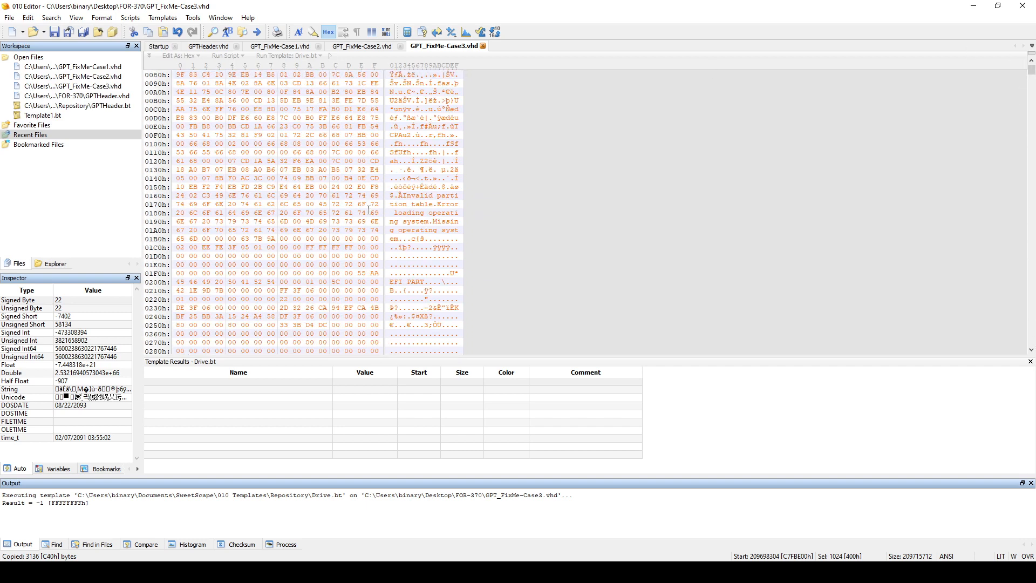
scroll("down", 3)
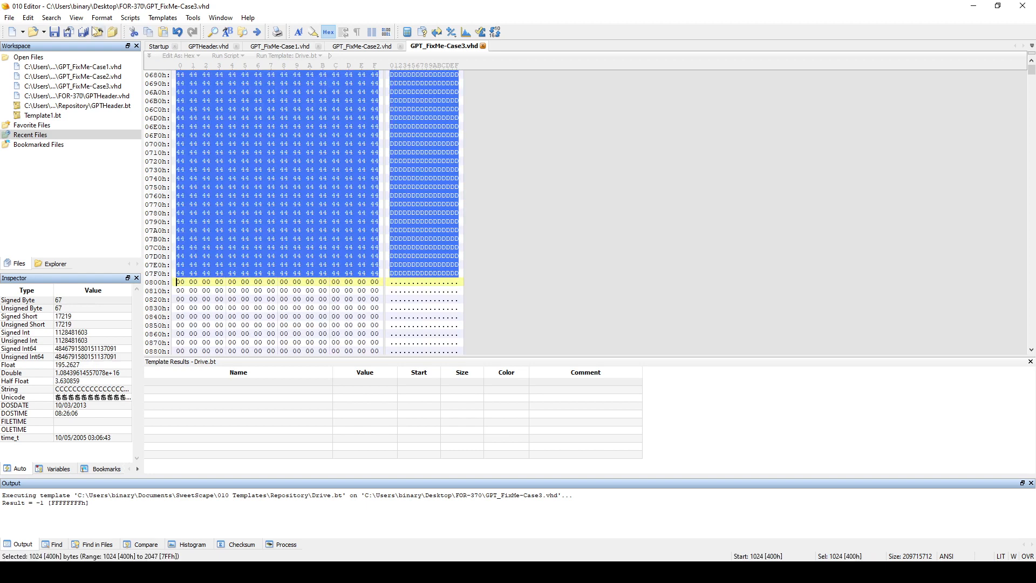
left_click(35, 32)
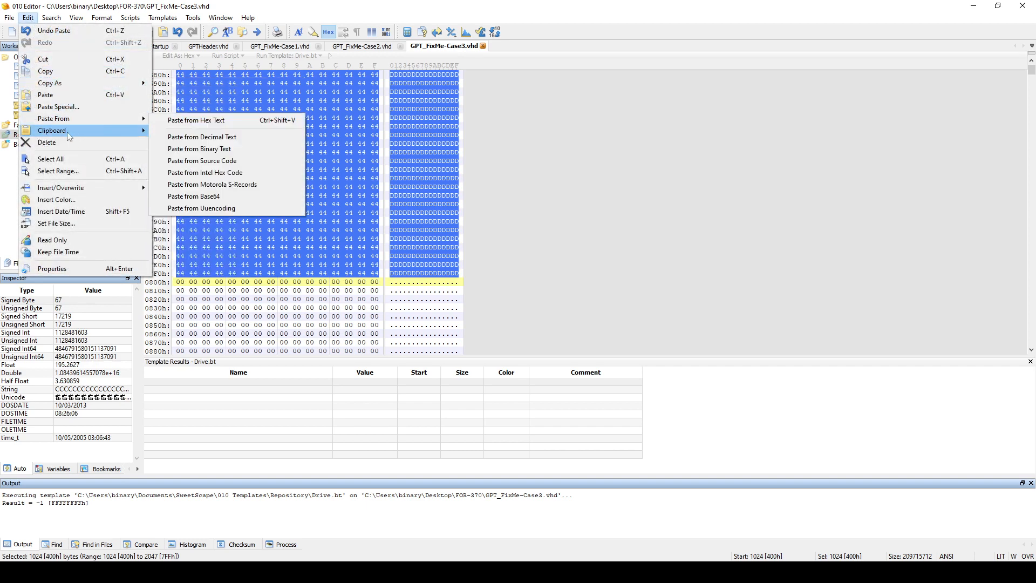
left_click(195, 119)
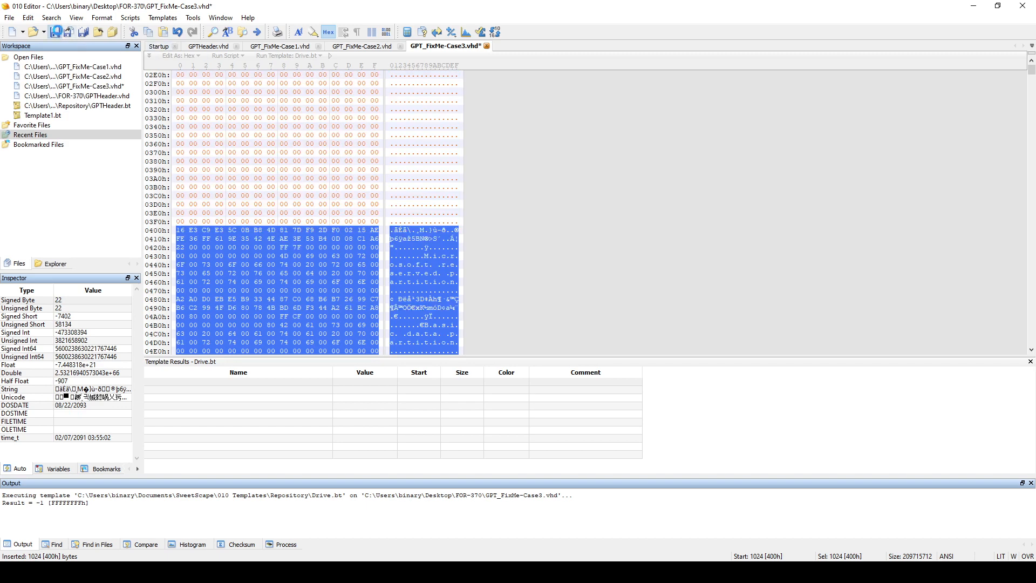
left_click(163, 18)
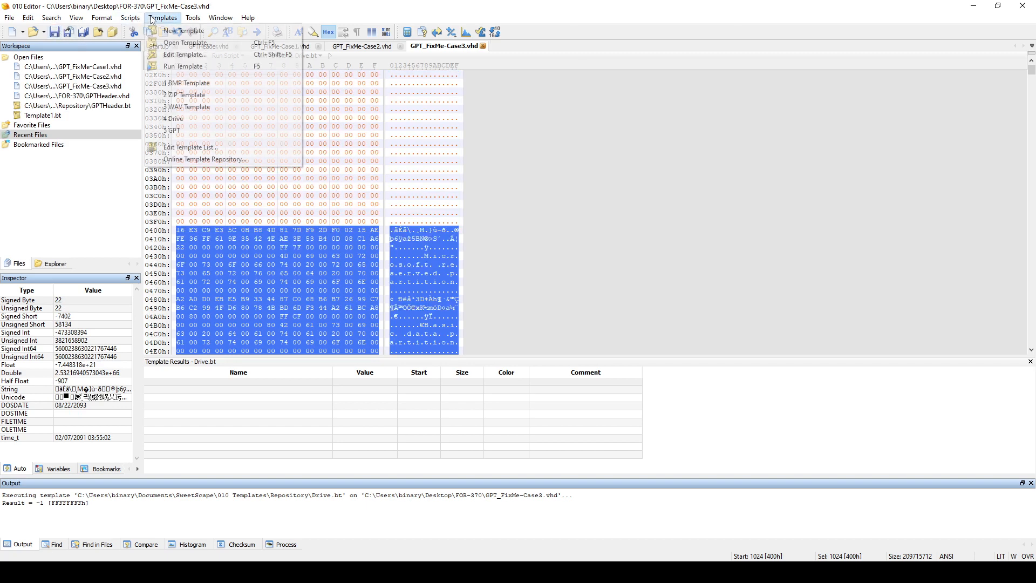
mouse_move(173, 119)
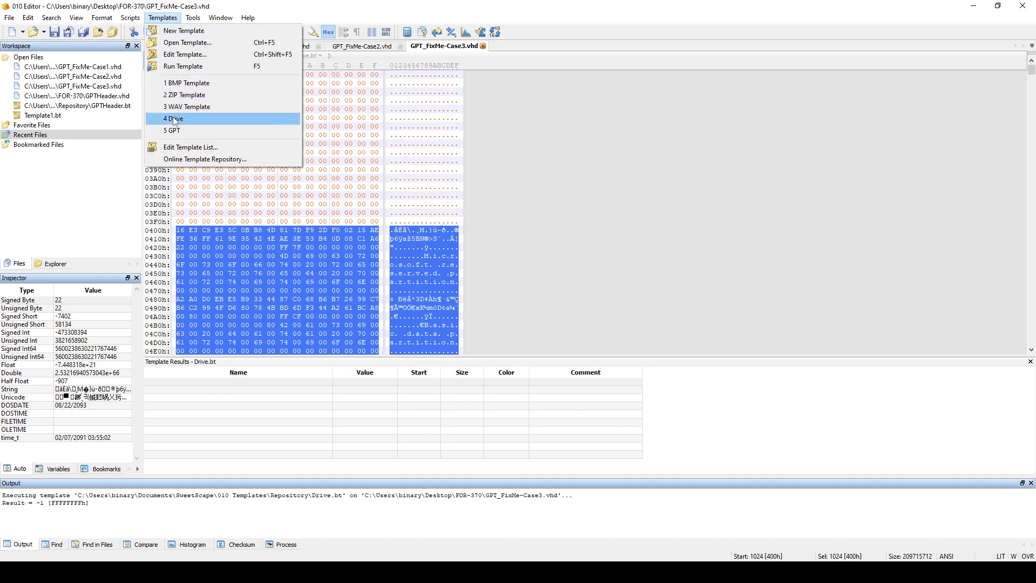
Step: Run the Drive template and expand efi[0] and its GPT header fields in Template Results
left_click(173, 119)
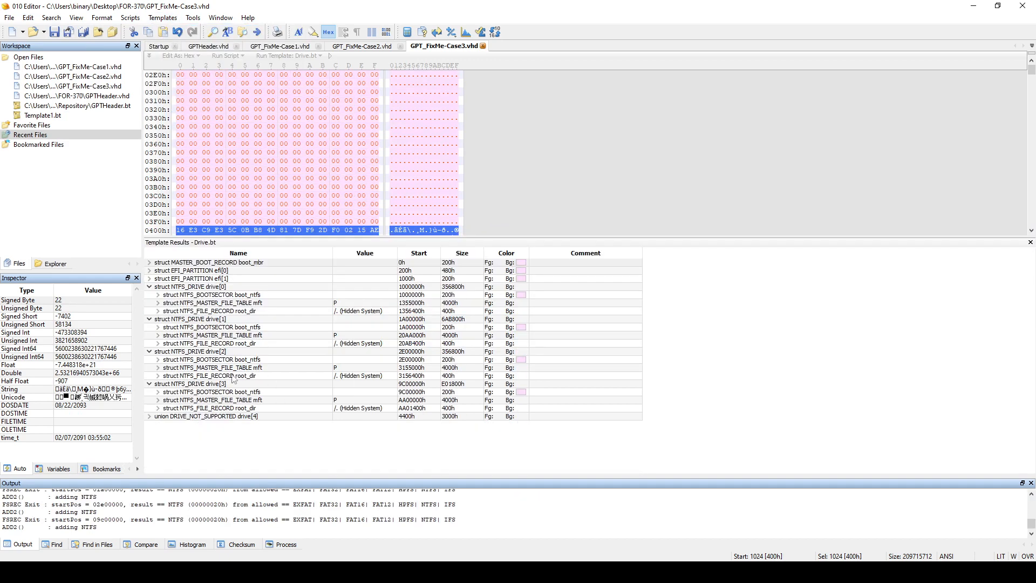
left_click(208, 263)
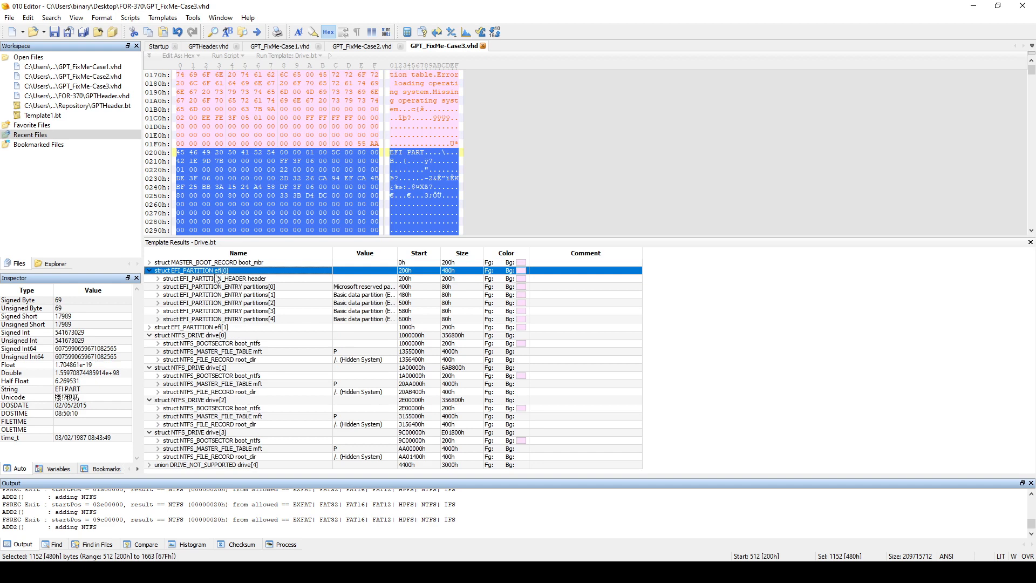
left_click(157, 279)
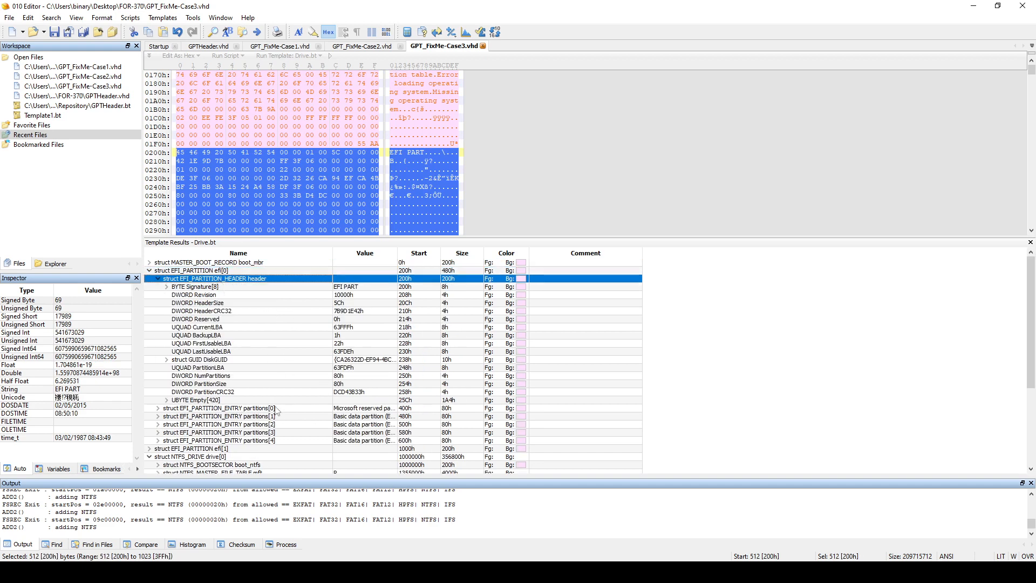
left_click(218, 424)
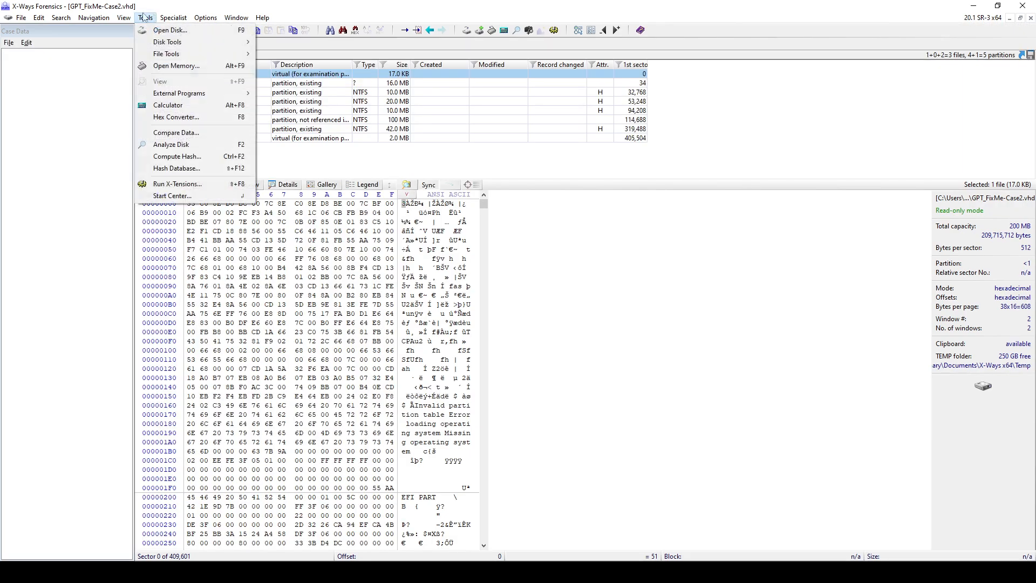
Step: Open GPT_FixMe-Case3.vhd in X-Ways and interpret the image file as a disk
left_click(20, 18)
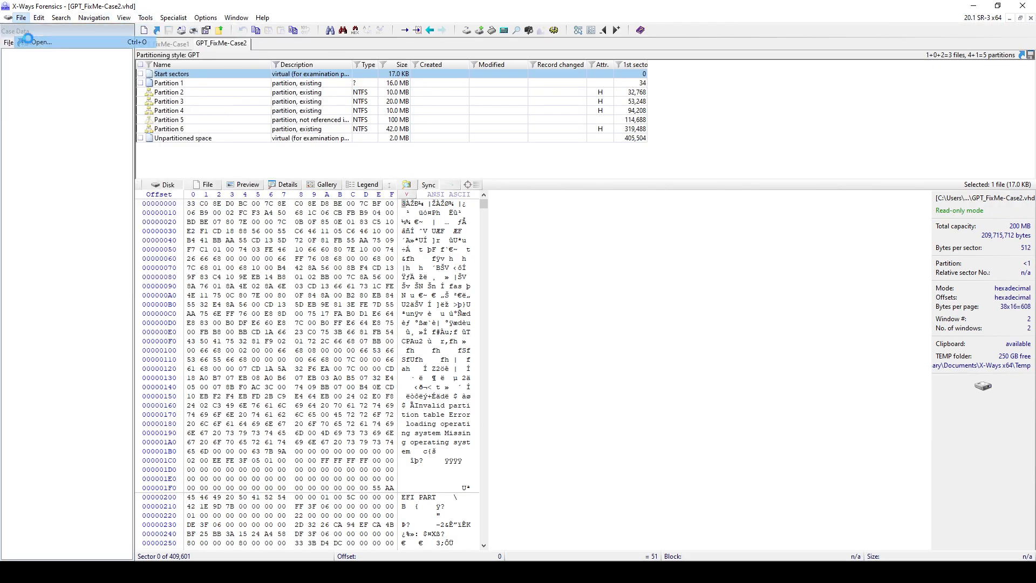
left_click(29, 40)
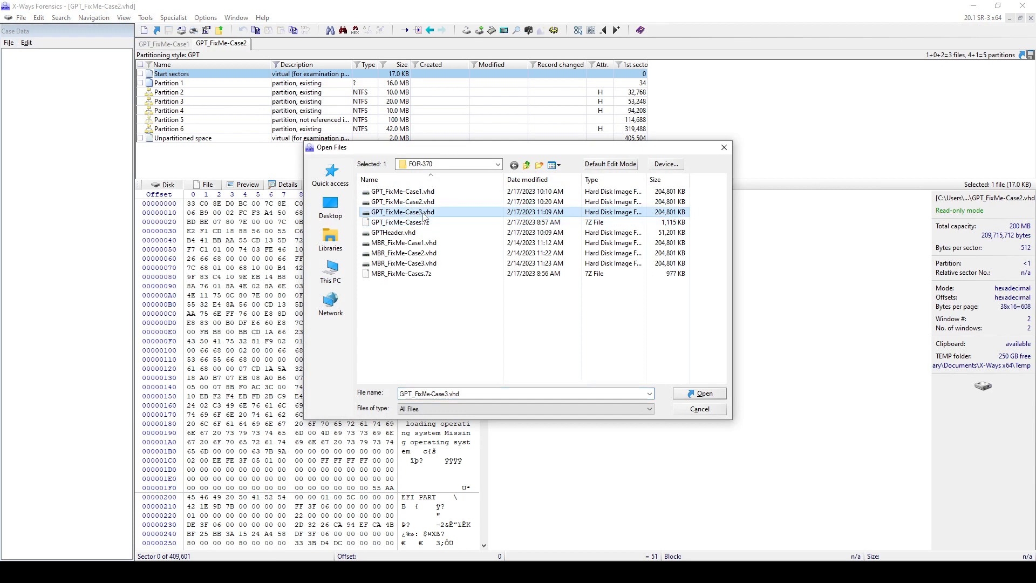
left_click(700, 393)
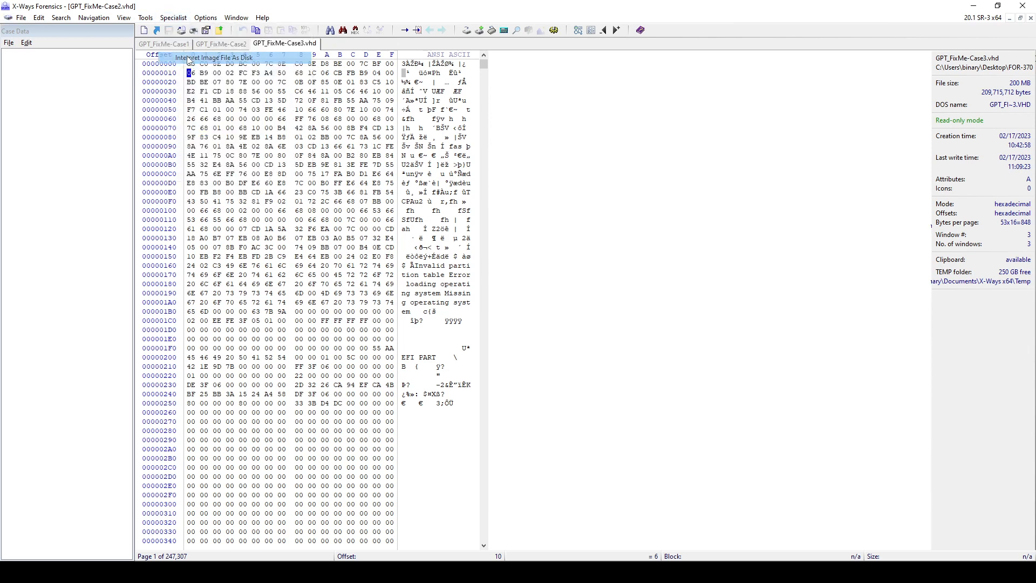
left_click(202, 56)
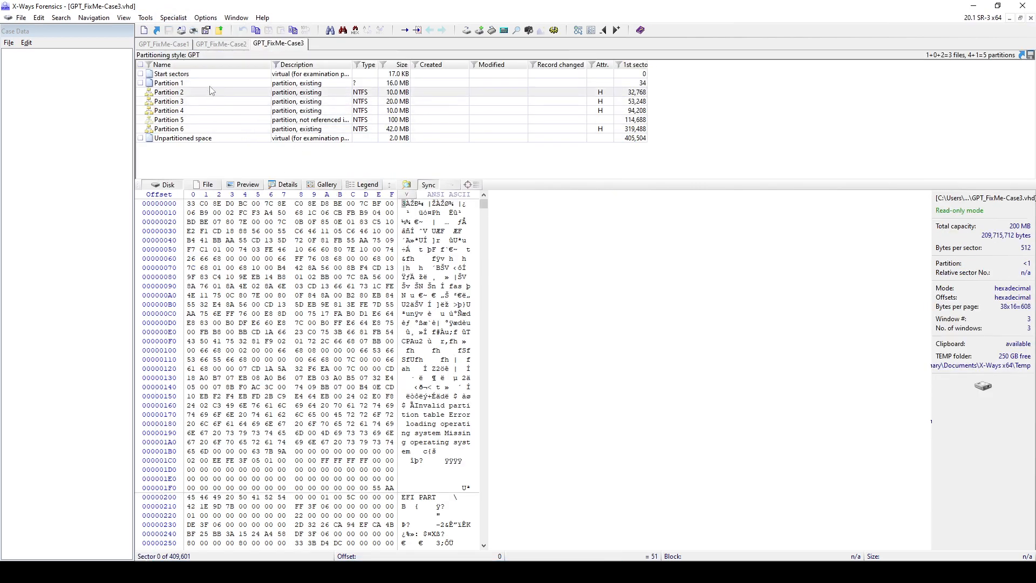
Step: Review the GUID Partition Table, browse Partition 2's files, then close its tab
left_click(172, 73)
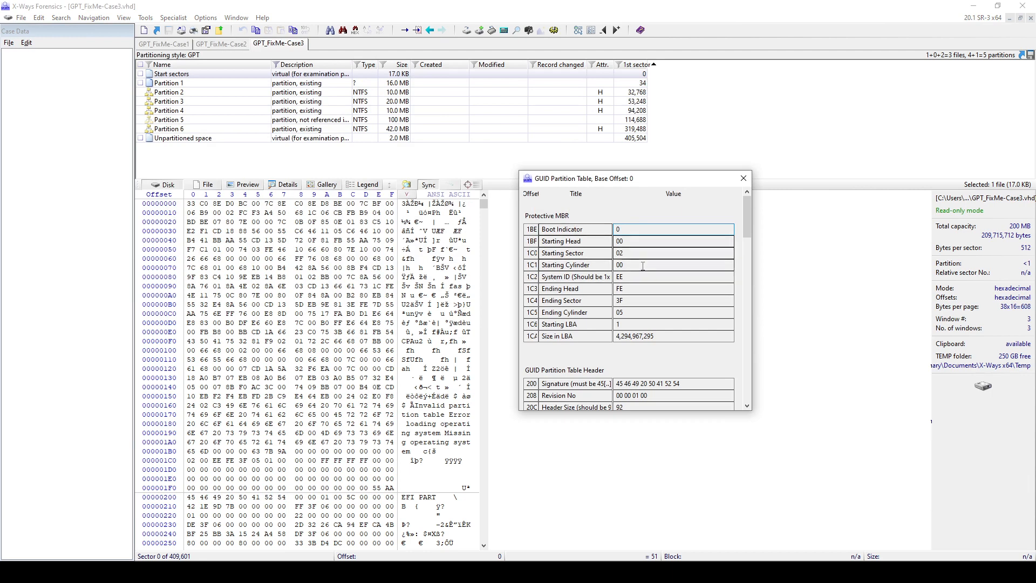
scroll("down", 3)
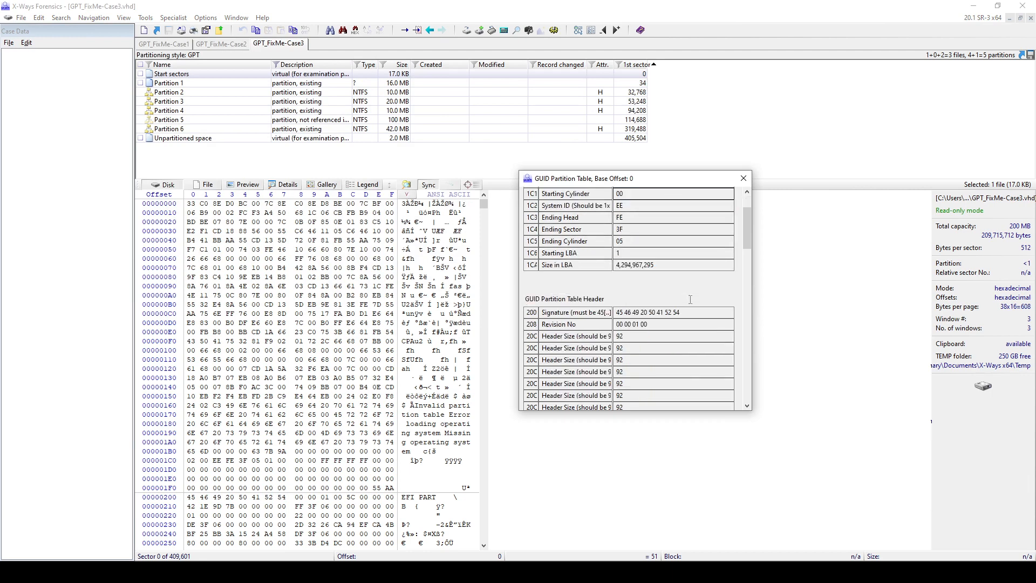
scroll("down", 3)
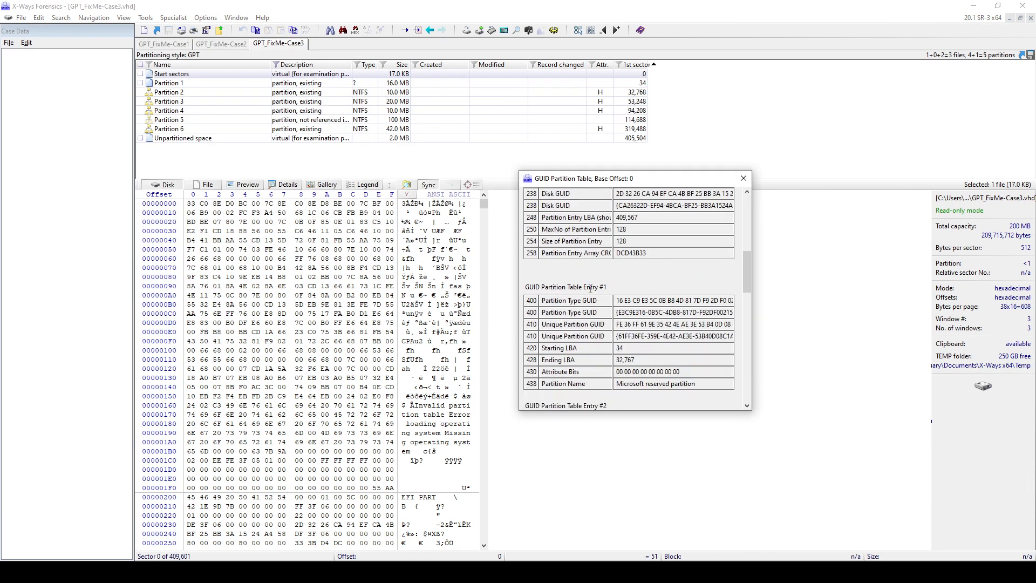
scroll("down", 3)
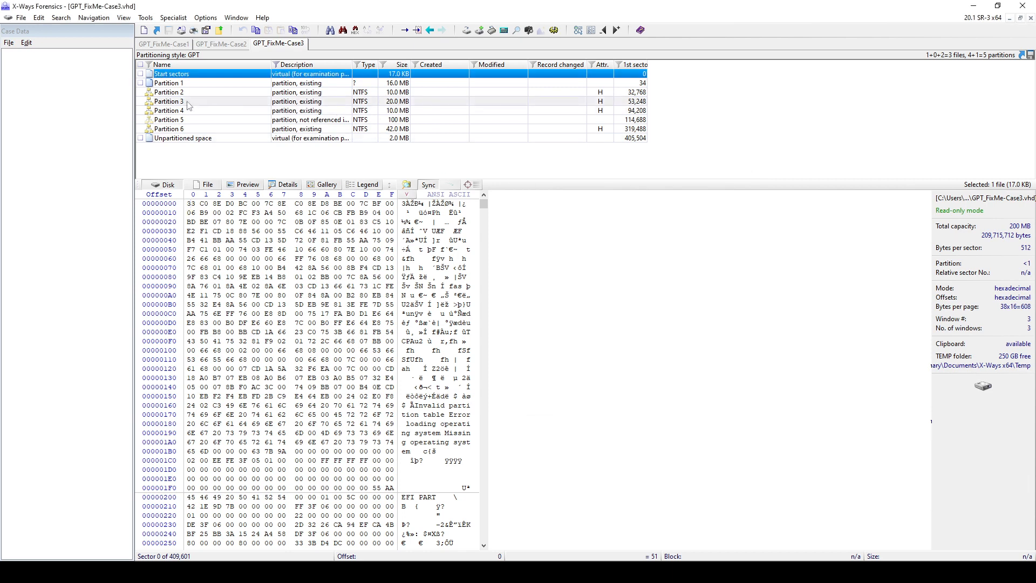
double_click(170, 92)
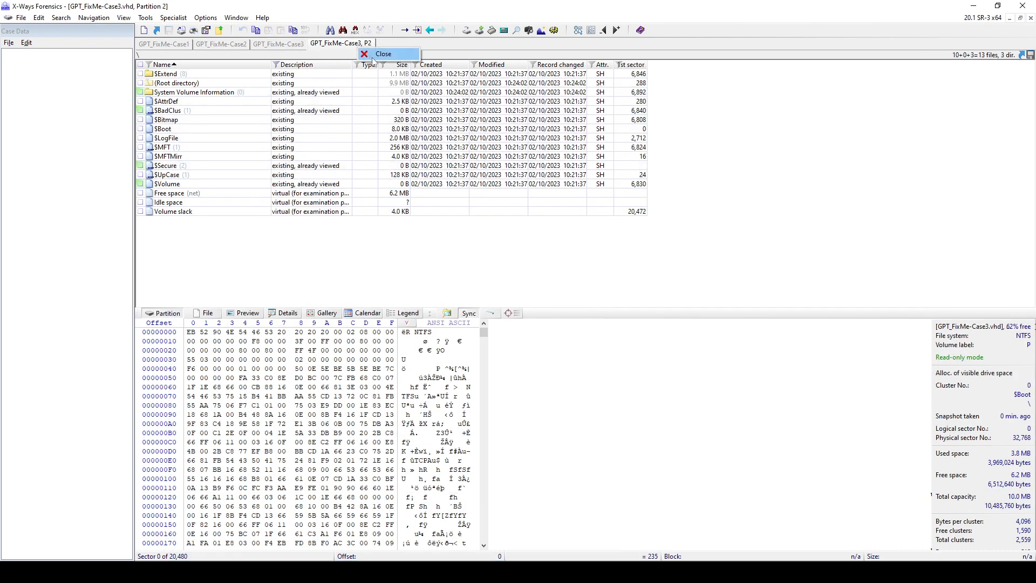
left_click(383, 54)
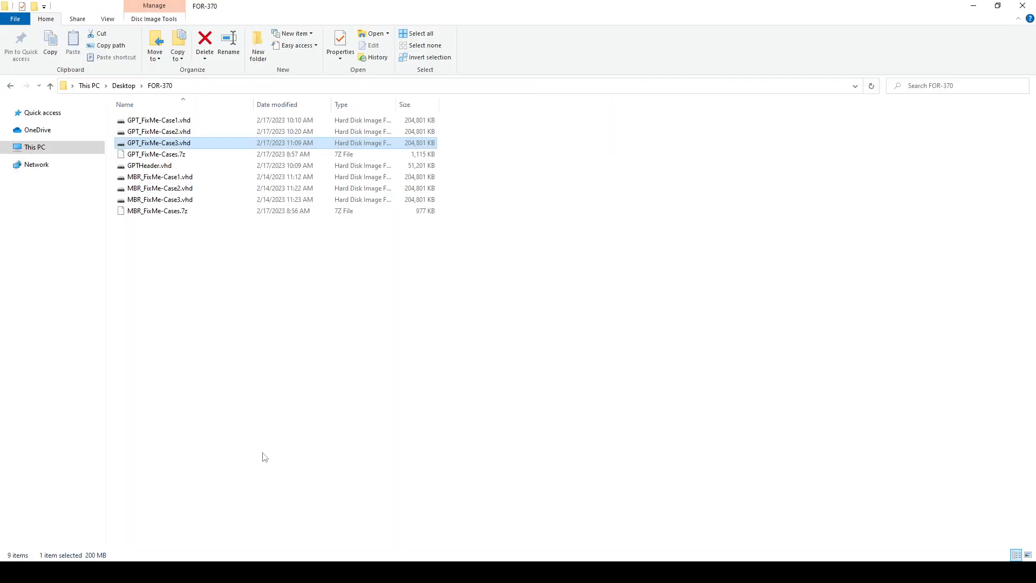
mouse_move(152, 131)
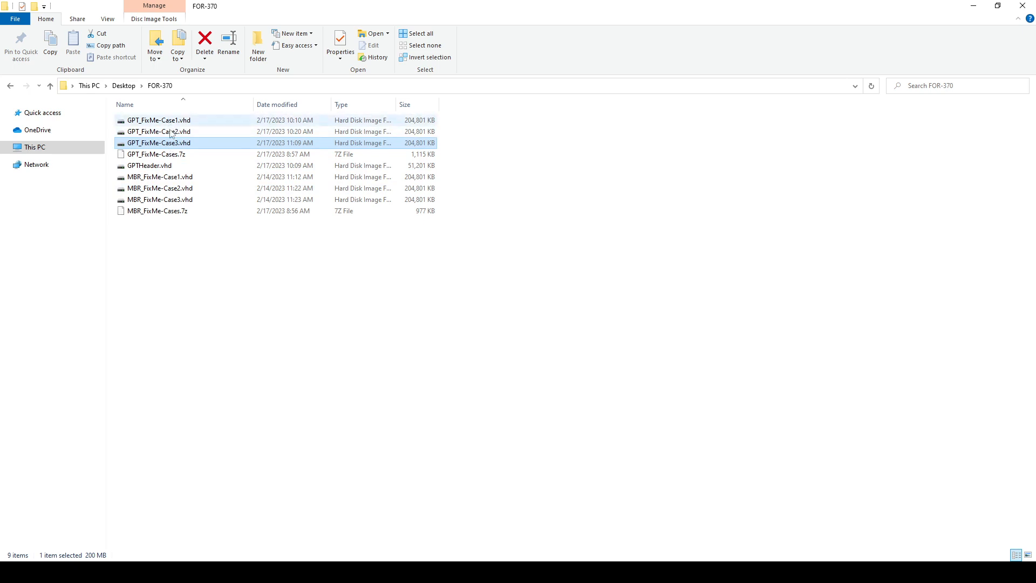
mouse_move(185, 139)
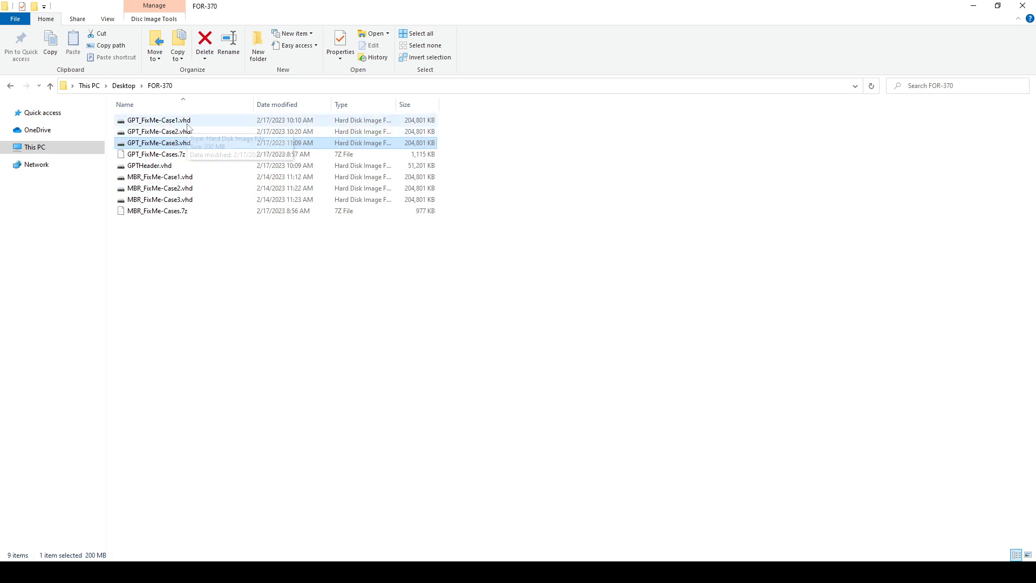
left_click(288, 306)
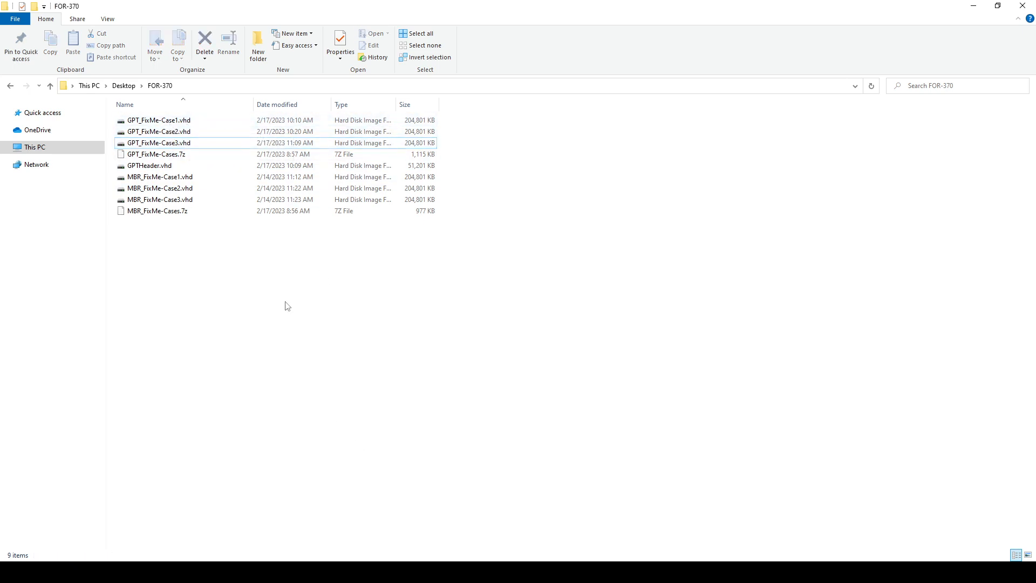
left_click(156, 154)
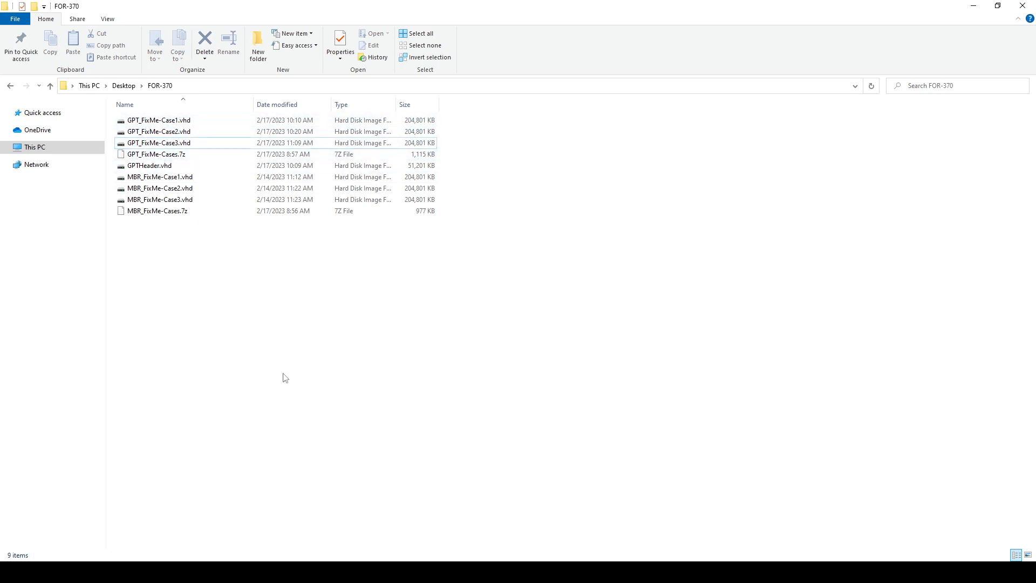
mouse_move(245, 298)
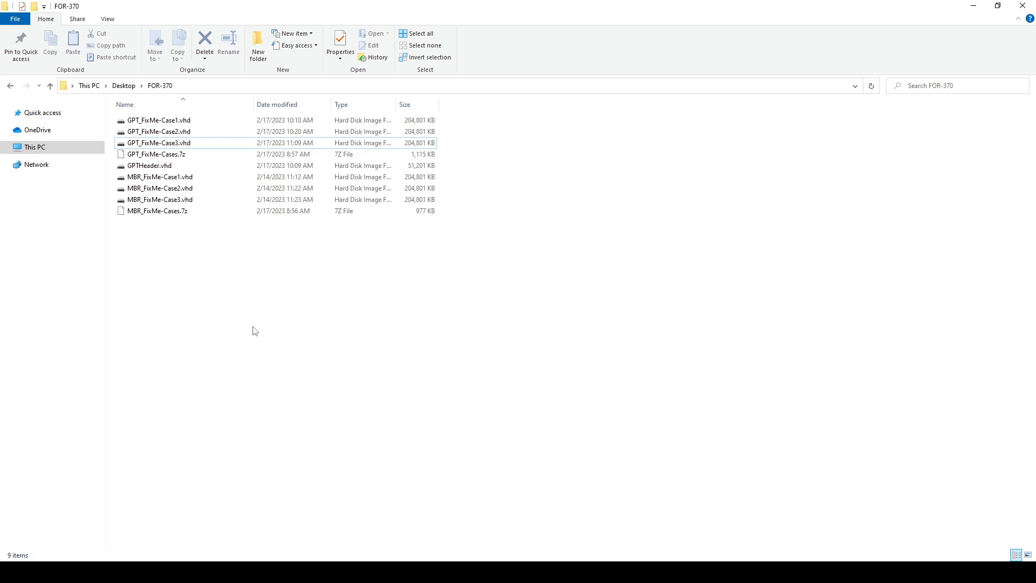
mouse_move(270, 458)
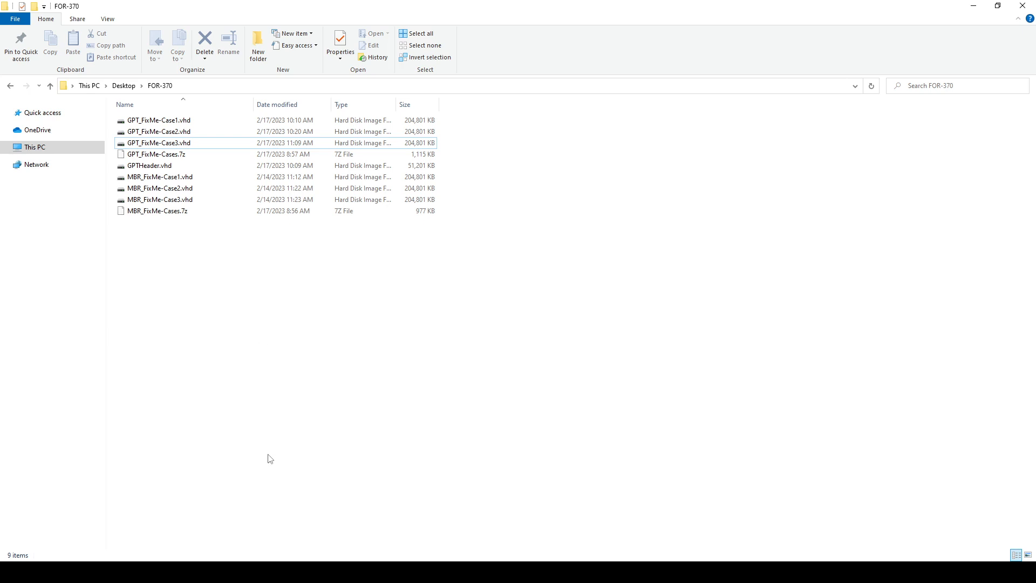